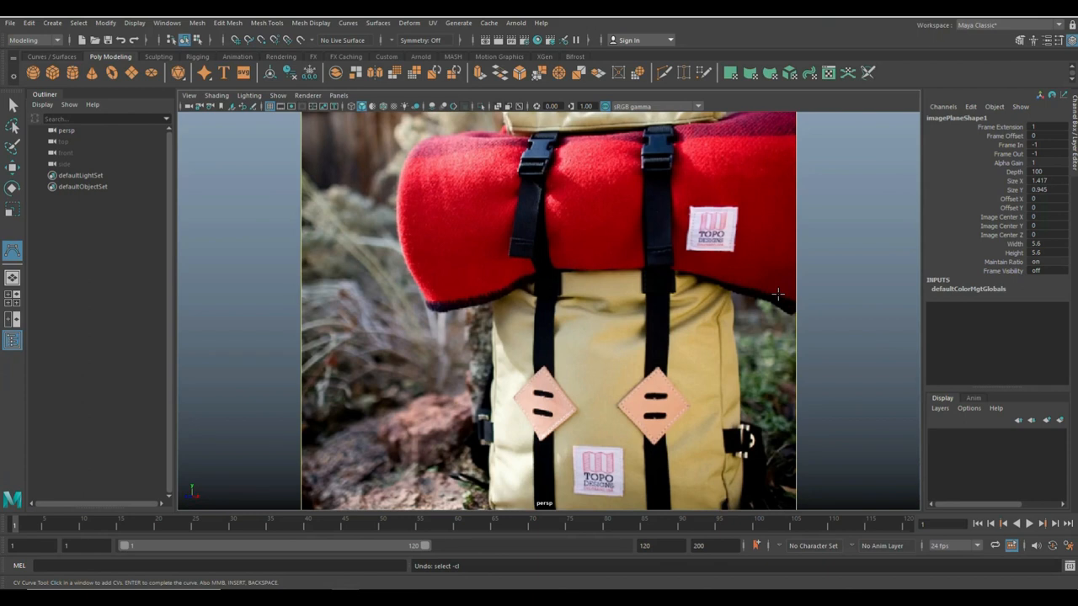
mouse_move(841, 364)
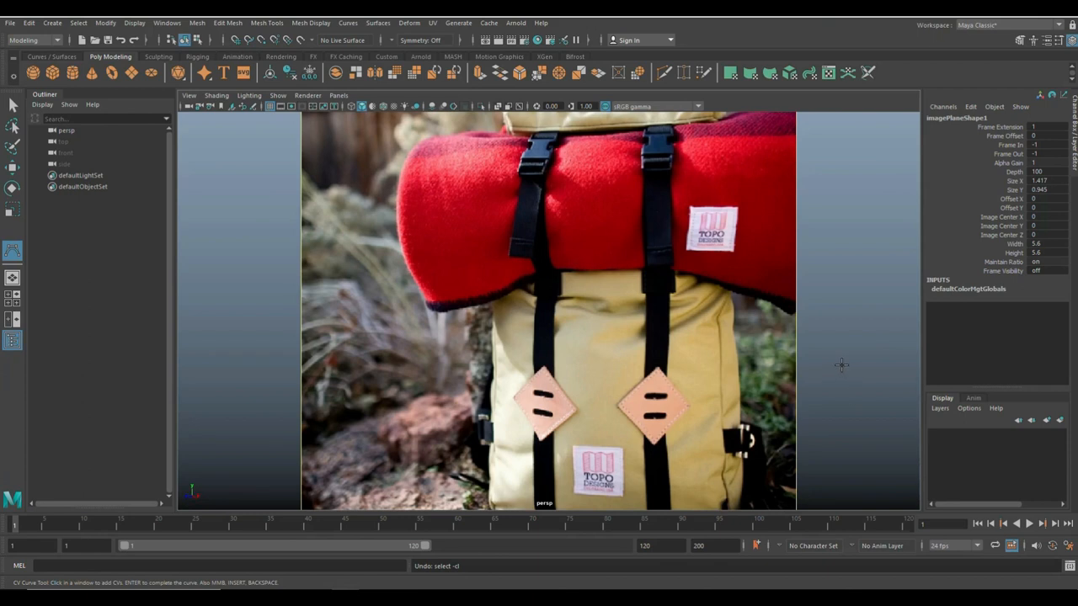
Hide the backpack reference image plane, leaving only default cameras and sets
click(832, 421)
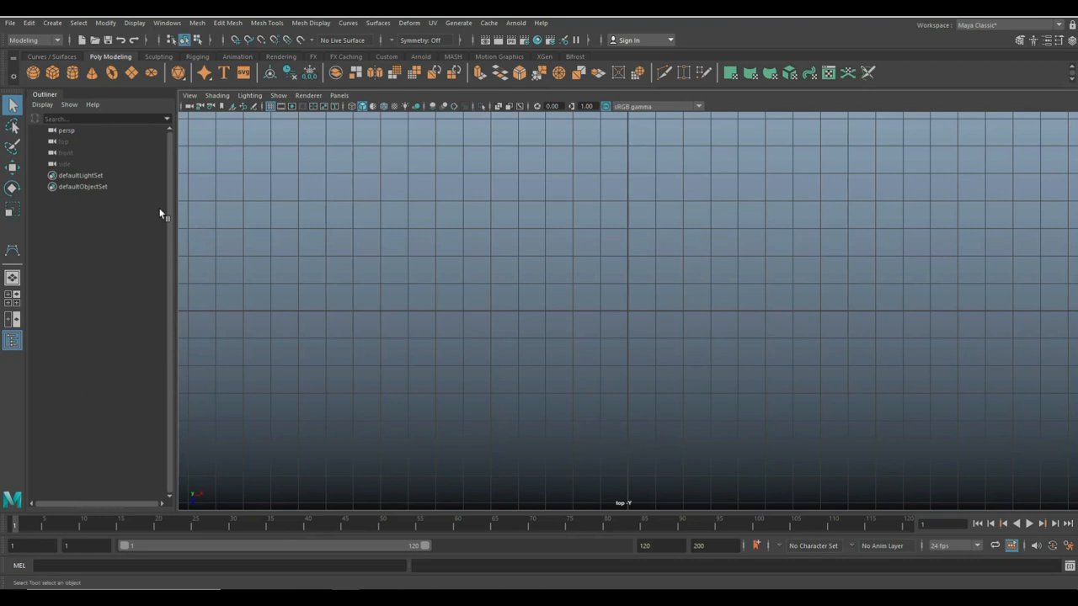
Draw a CV spiral curve winding outward from the grid centre, becoming curve1
click(51, 23)
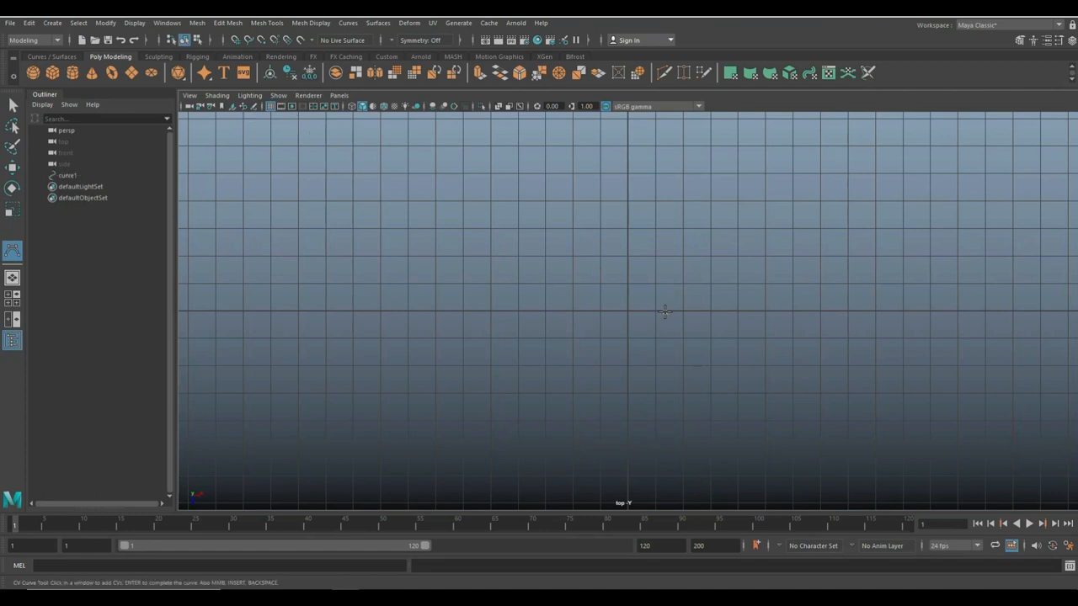
click(665, 312)
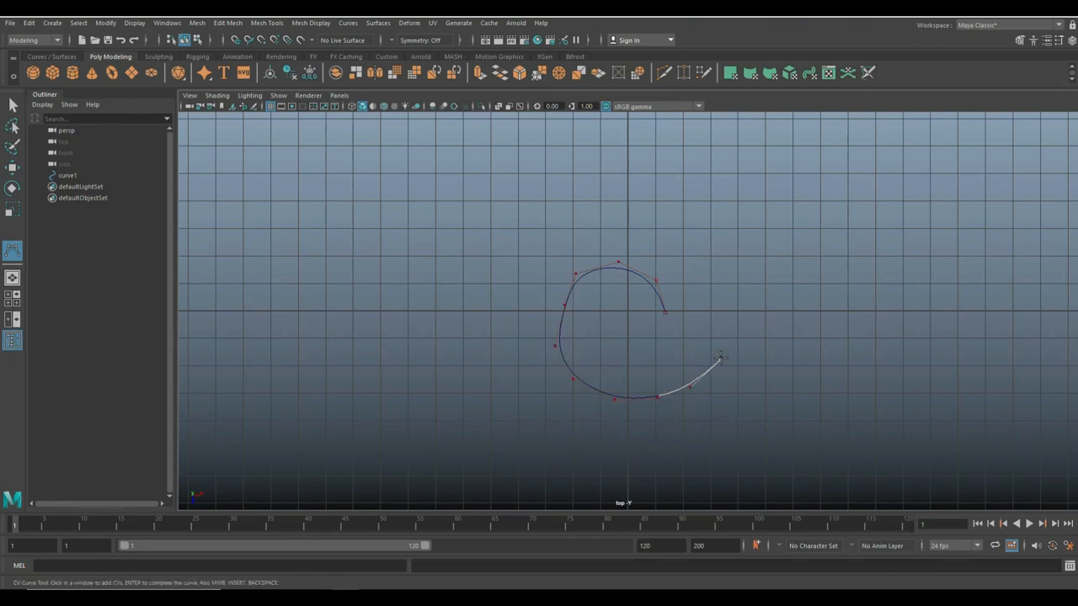
click(737, 277)
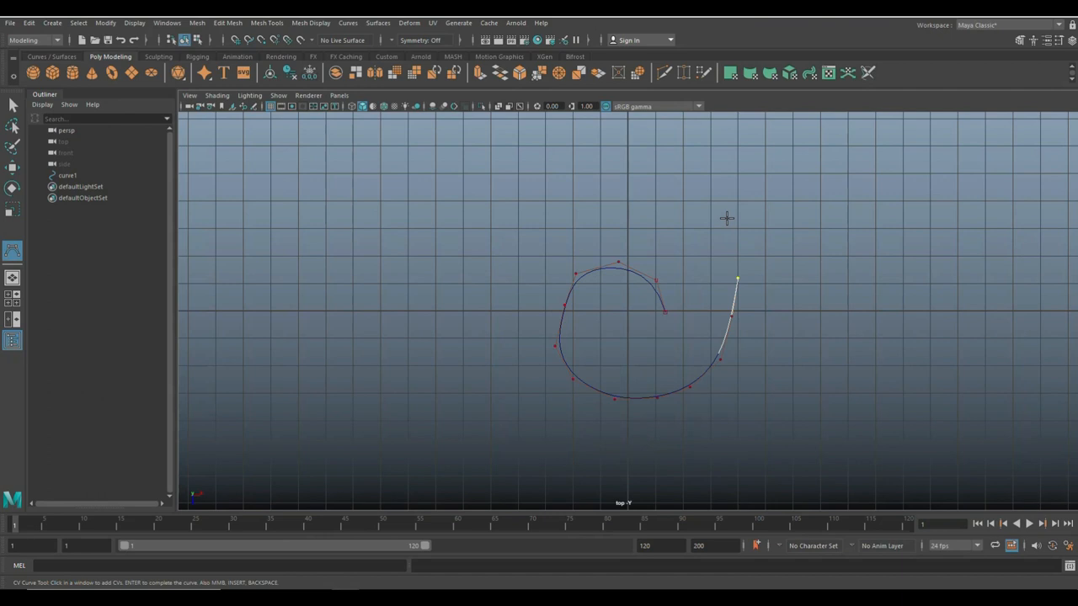
click(679, 183)
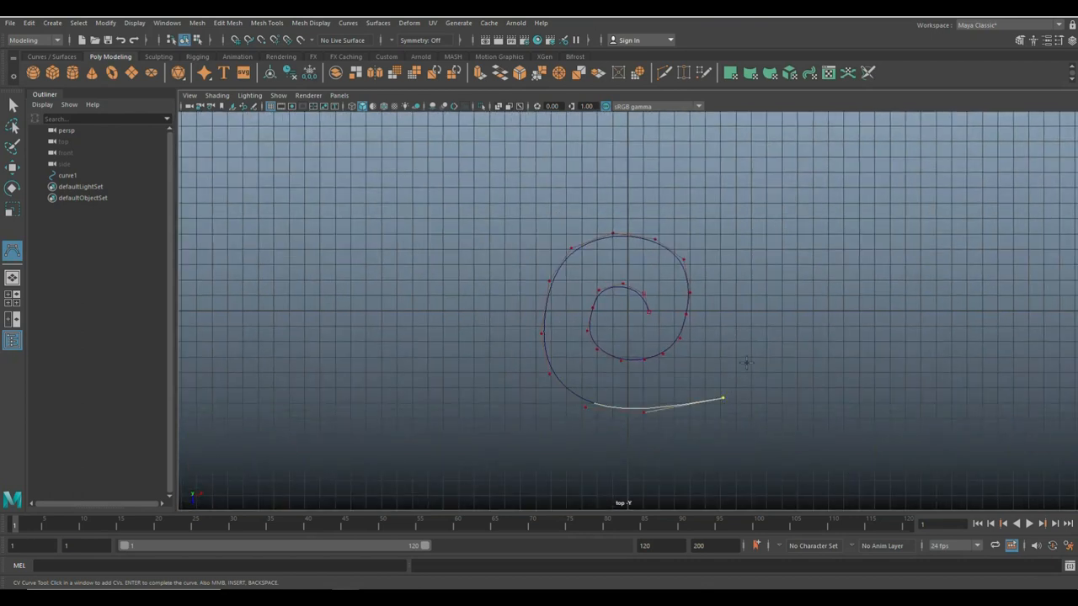
click(729, 200)
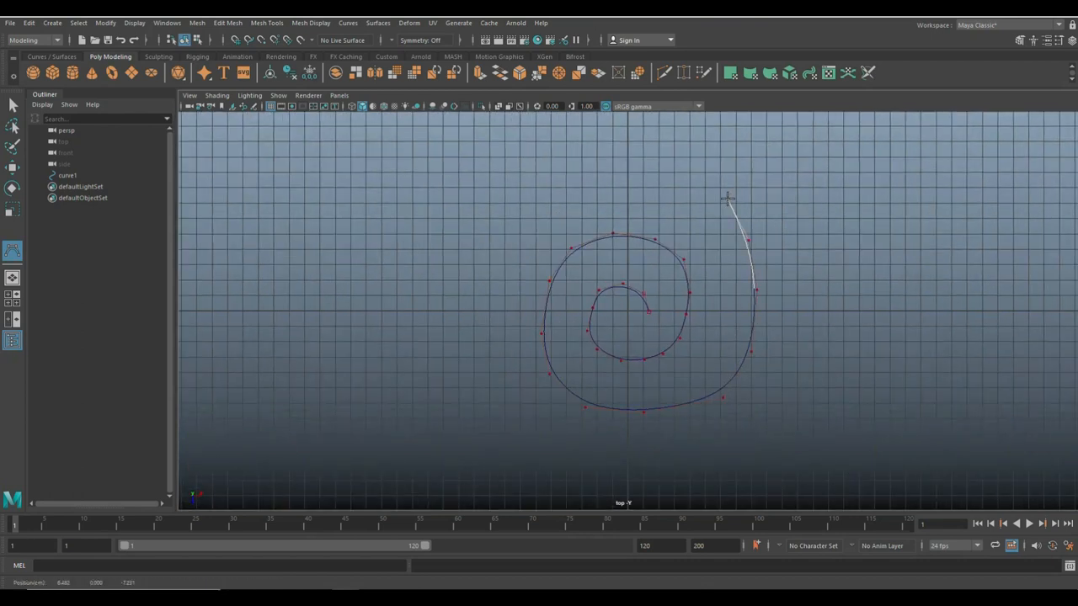
click(622, 162)
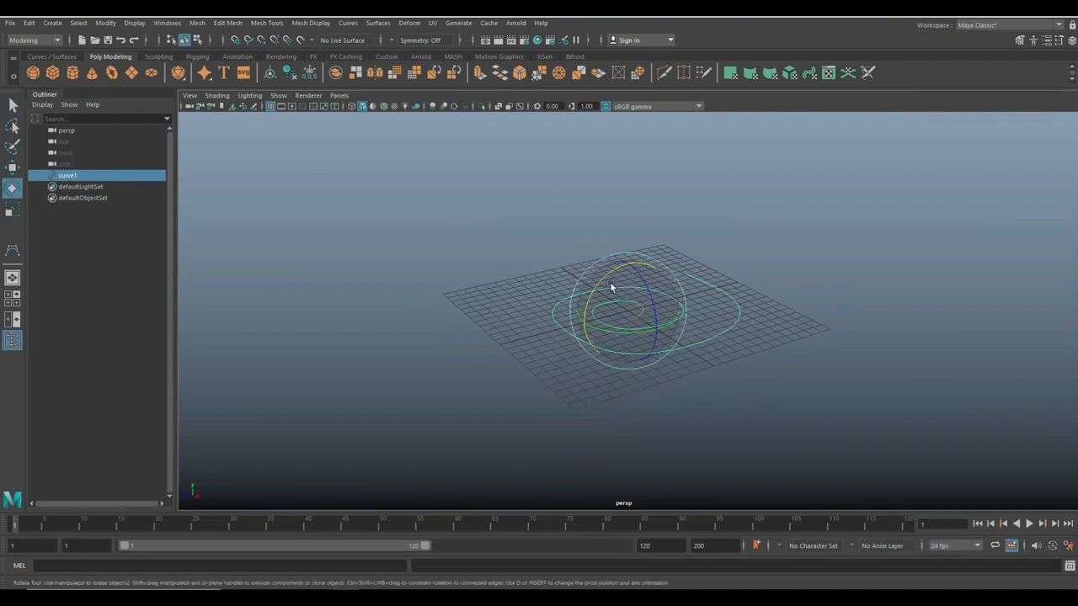
Rotate curve1 upright and move its duplicate curve2 to the opposite side of the grid
drag(612, 286, 576, 347)
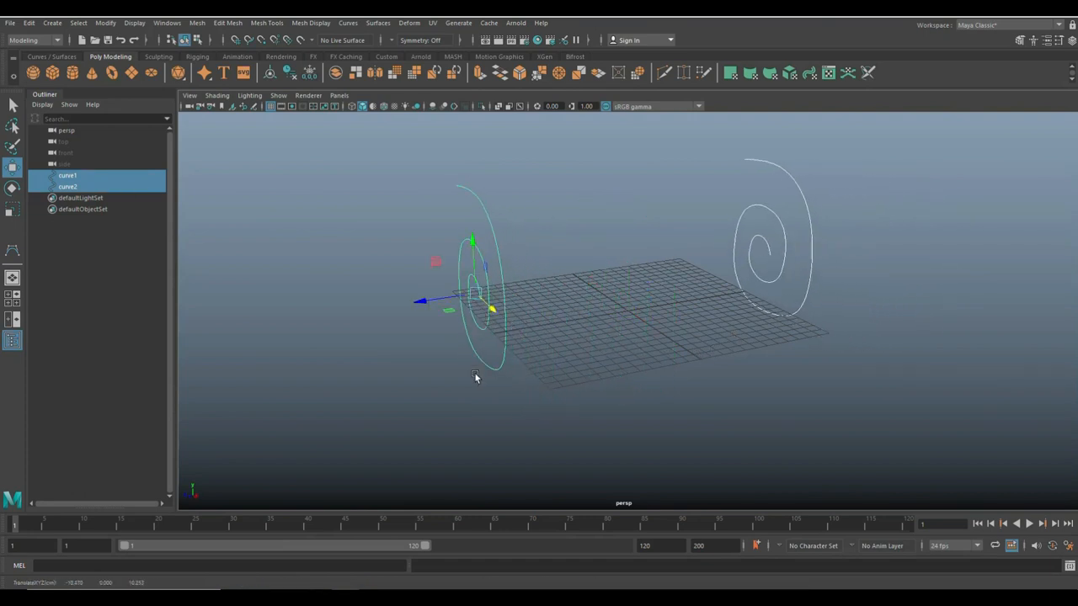
drag(475, 377, 636, 366)
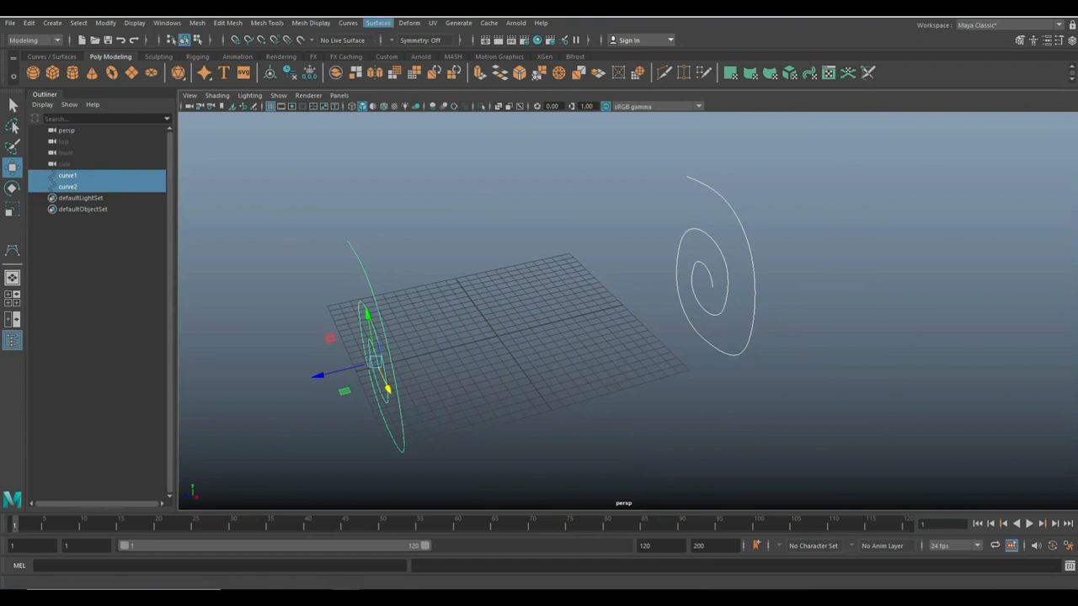
Configure the Loft options with Linear surface degree and 10 section spans
click(377, 23)
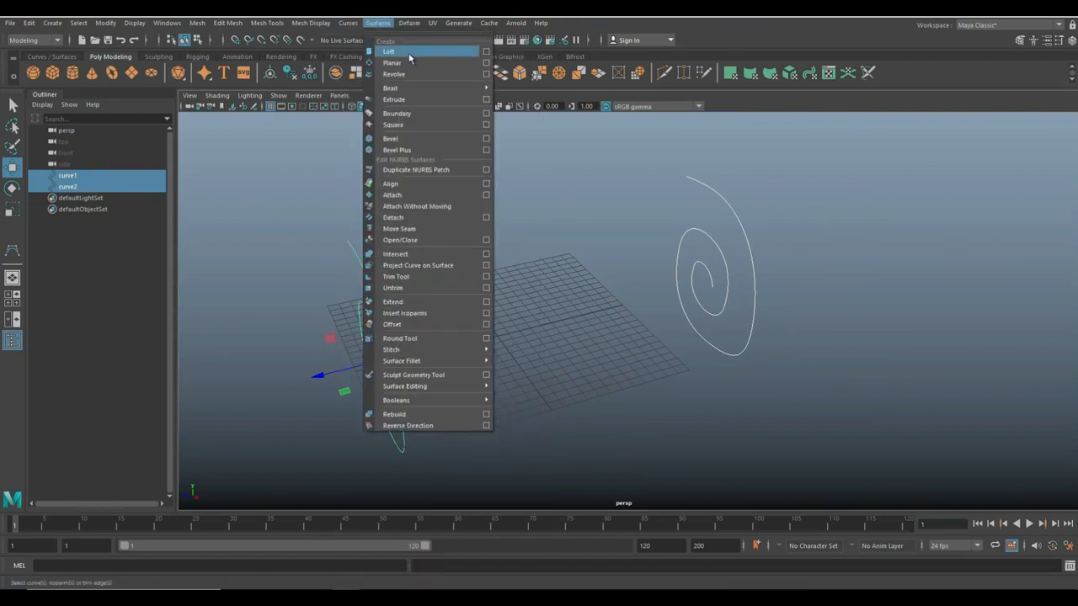
click(486, 52)
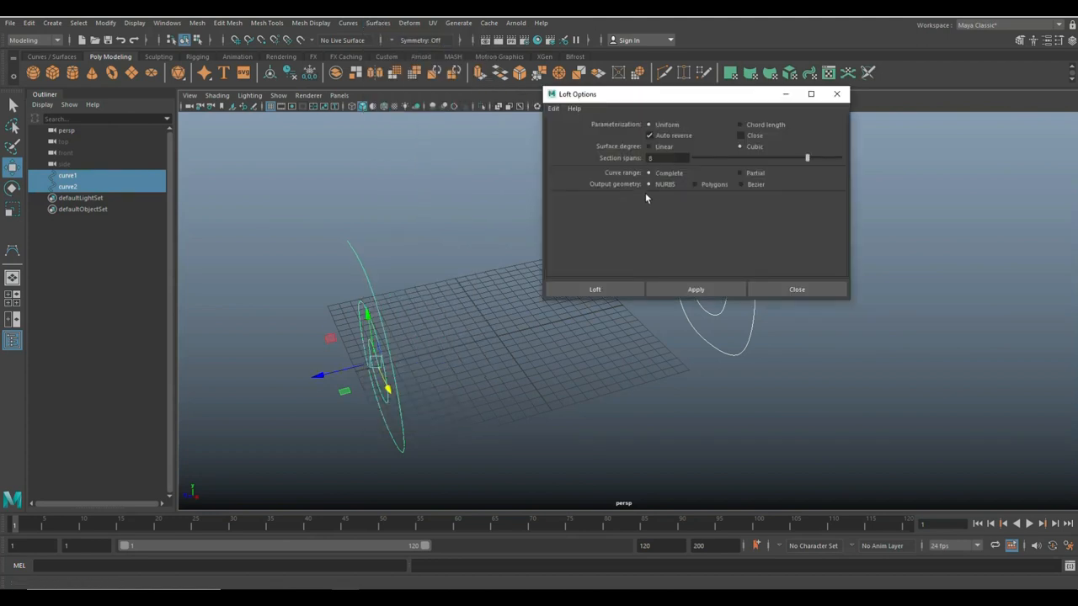
drag(807, 159, 694, 159)
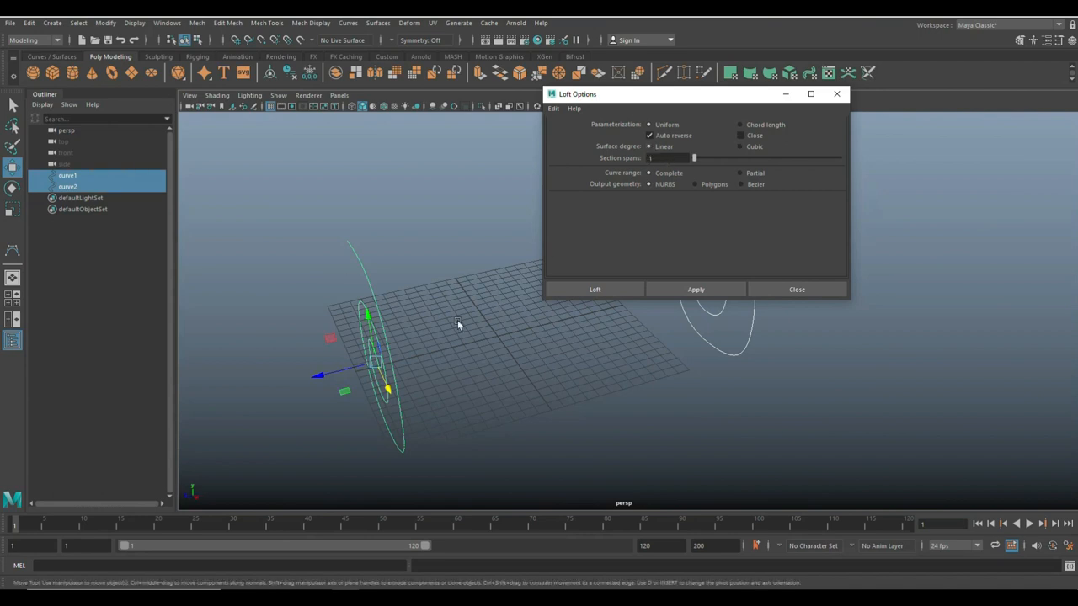
mouse_move(613, 202)
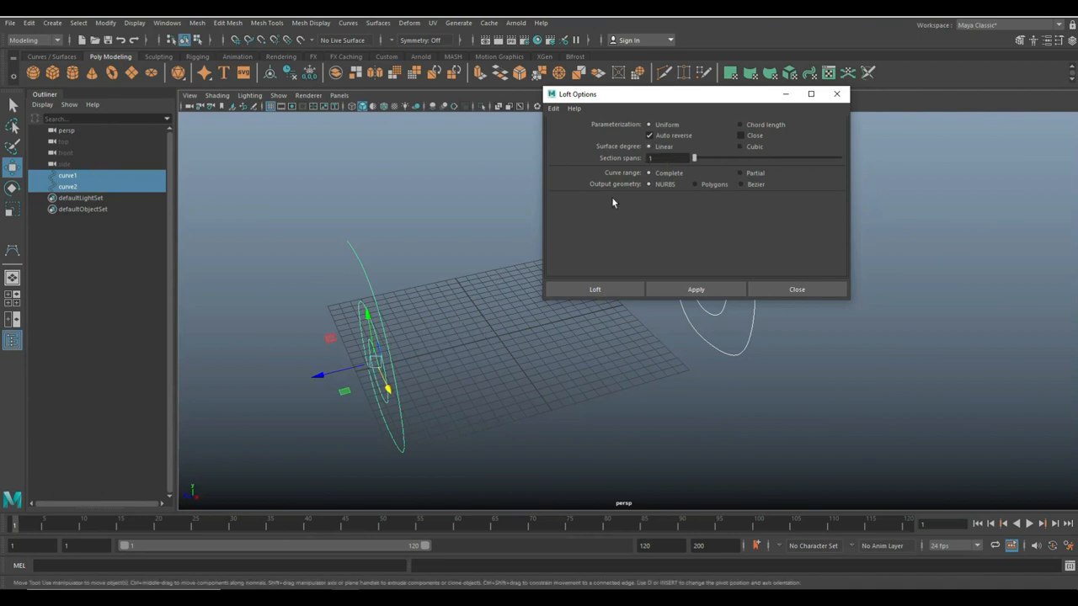
click(665, 158)
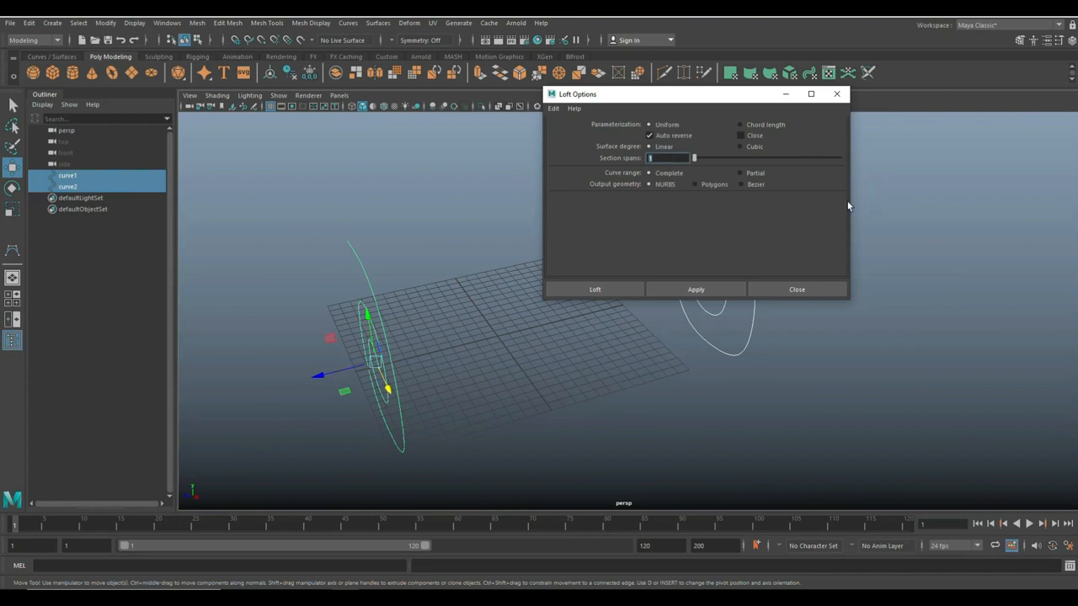
text(10)
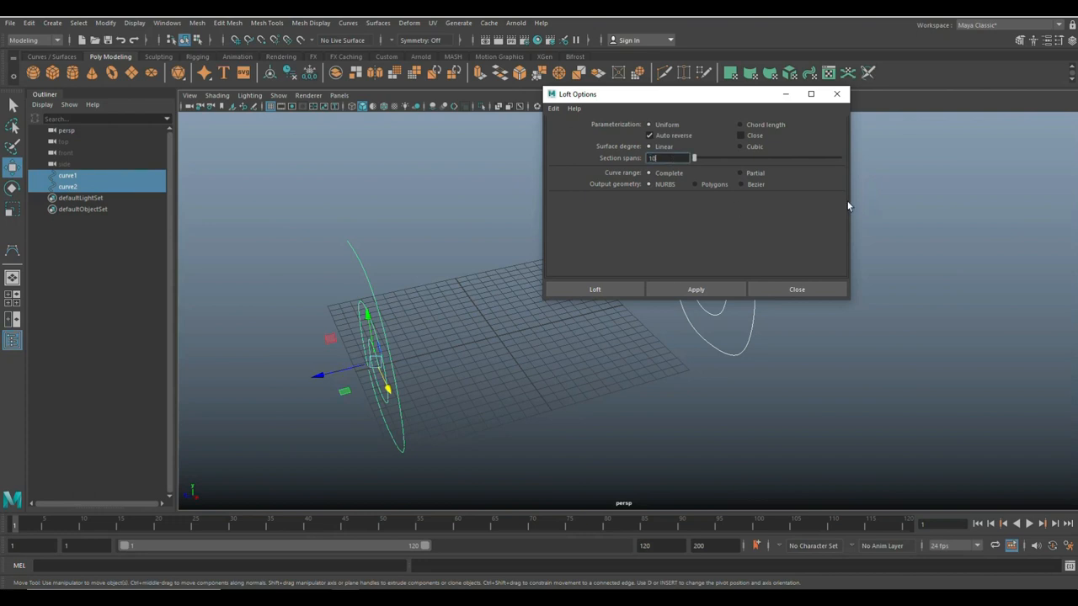
mouse_move(606, 203)
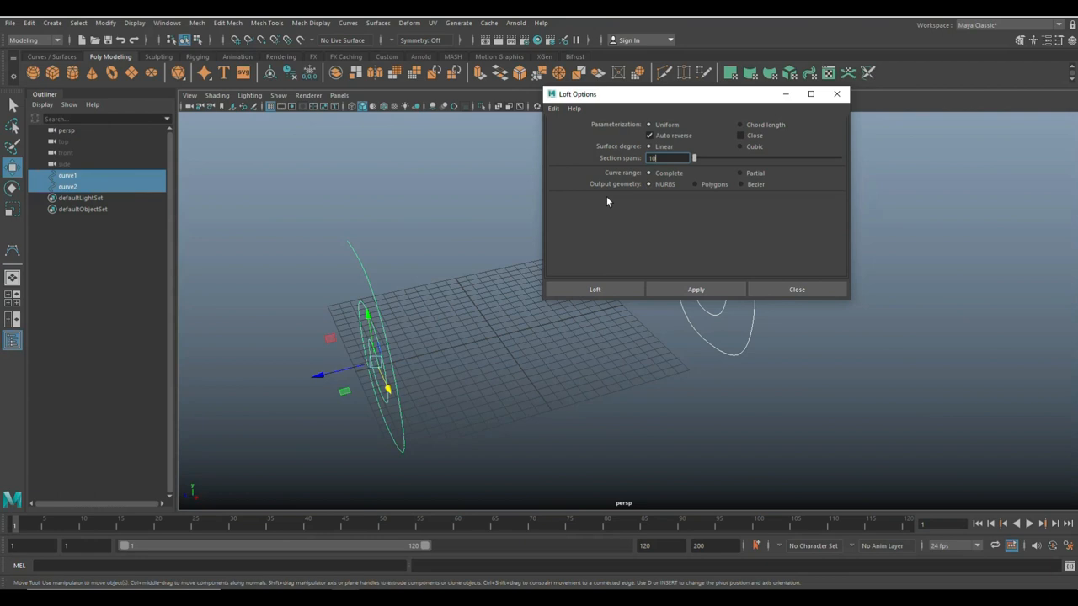
mouse_move(661, 227)
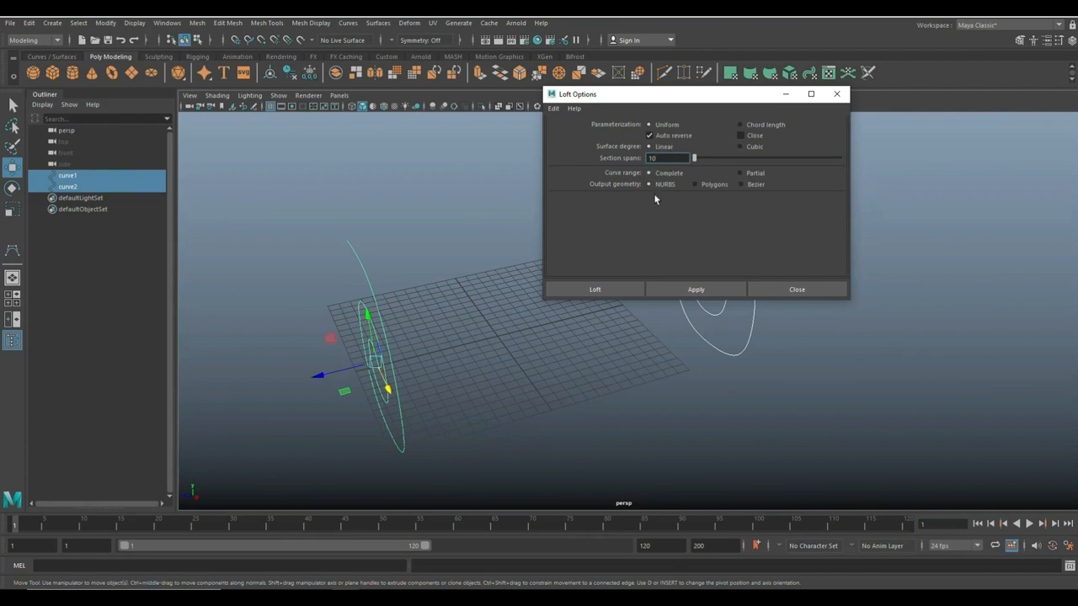
mouse_move(712, 207)
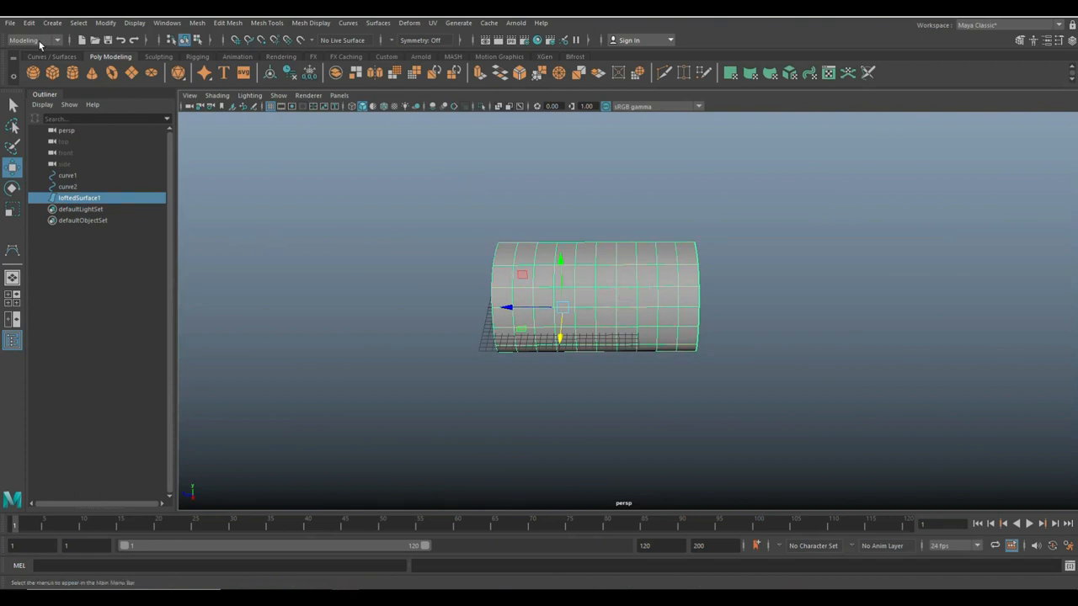
Freeze the lofted surface, delete history and curves, then scale end CVs outward to pinch the middle
click(28, 22)
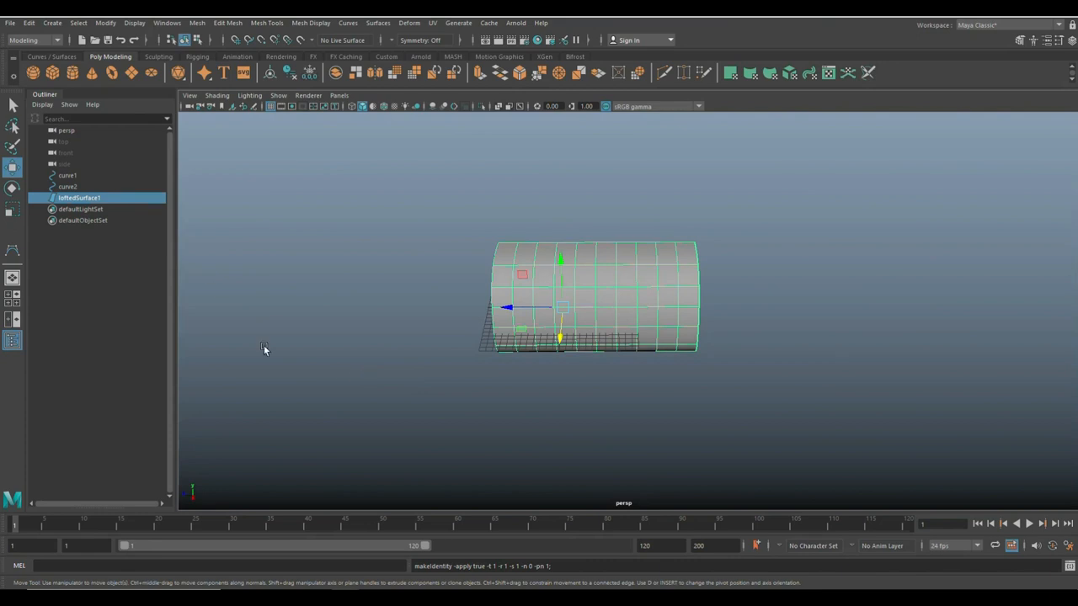
click(67, 175)
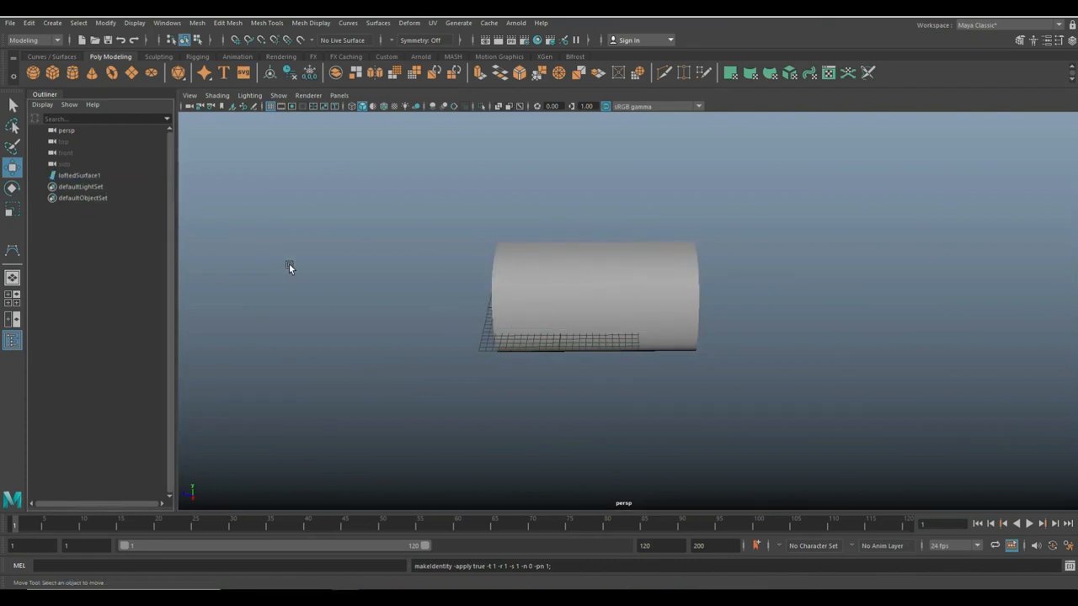
click(589, 295)
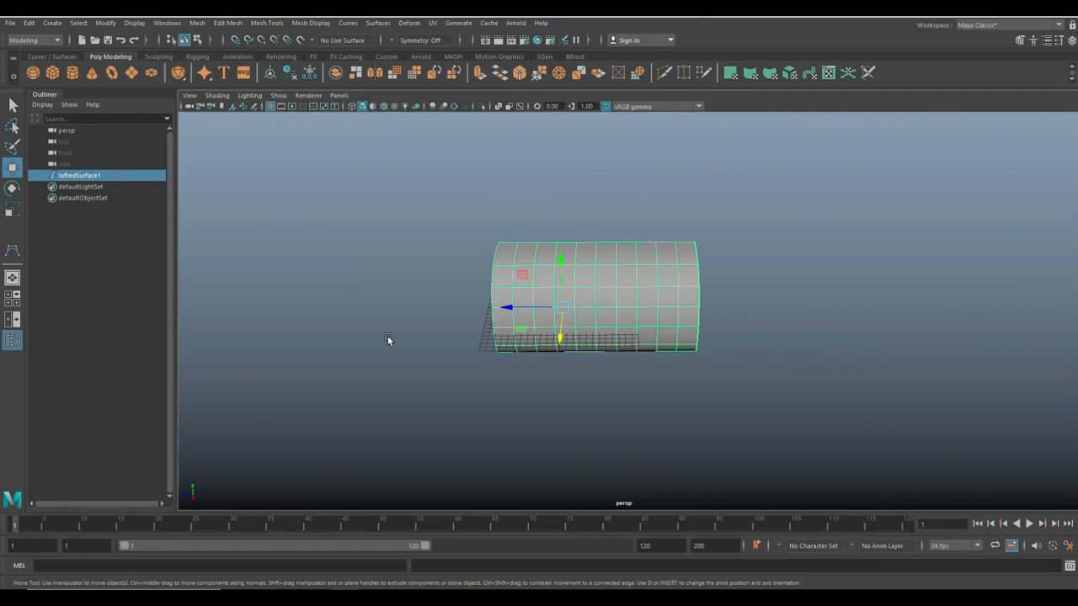
drag(387, 340, 445, 322)
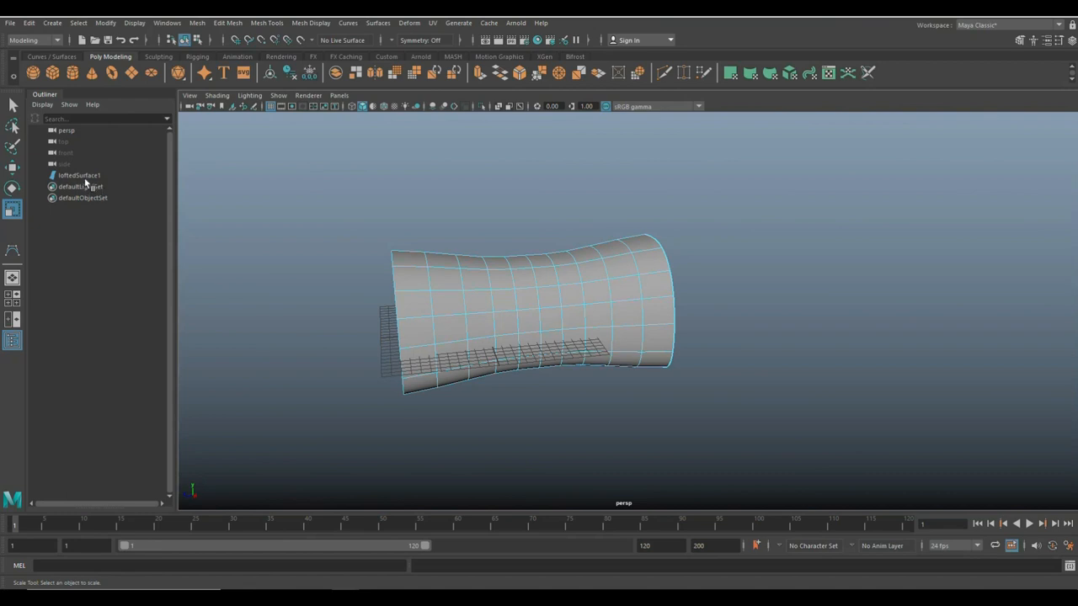
Select loftedSurface1 and reach the Modify > Convert submenu for NURBS to Polygons
click(78, 175)
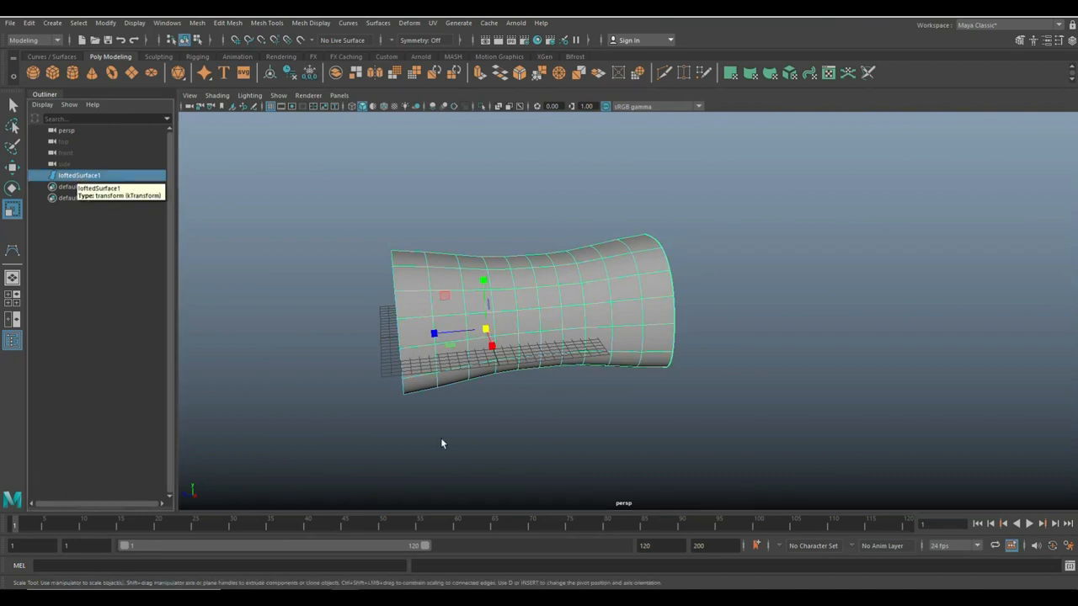
drag(442, 444, 457, 394)
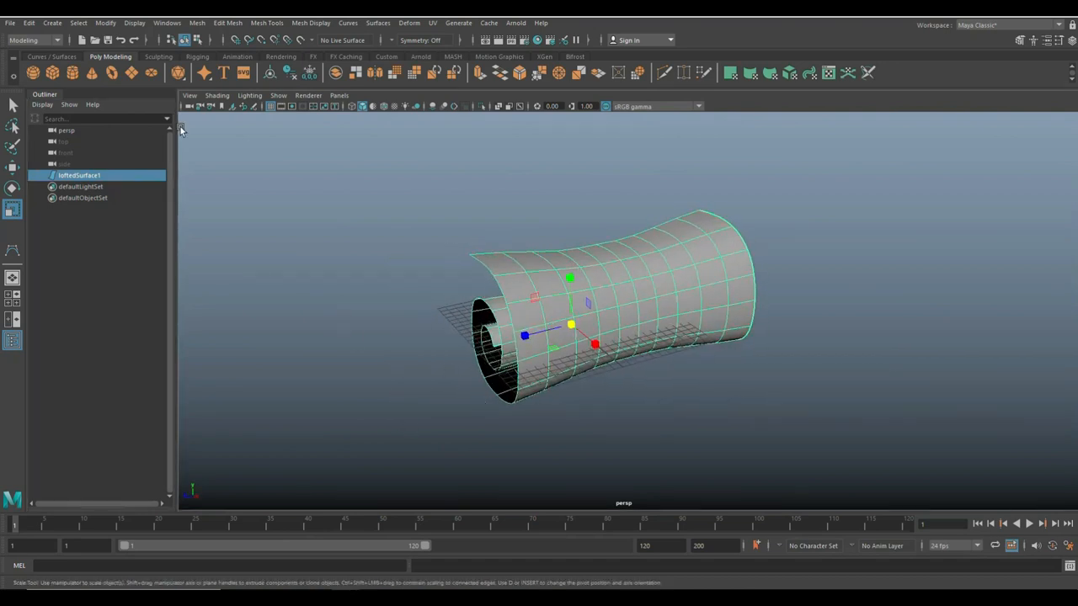
click(104, 22)
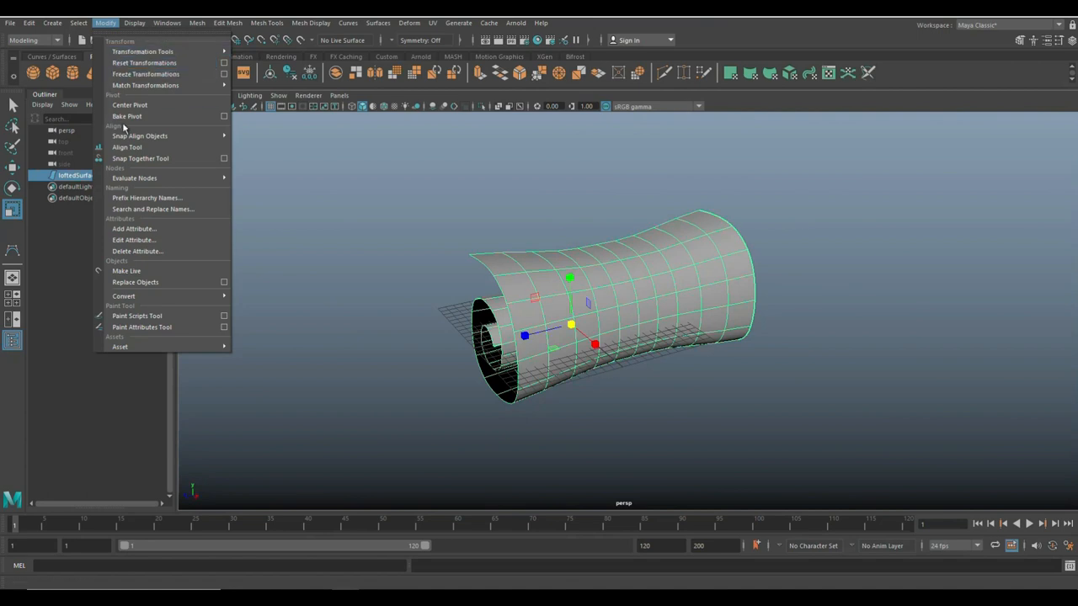
click(123, 295)
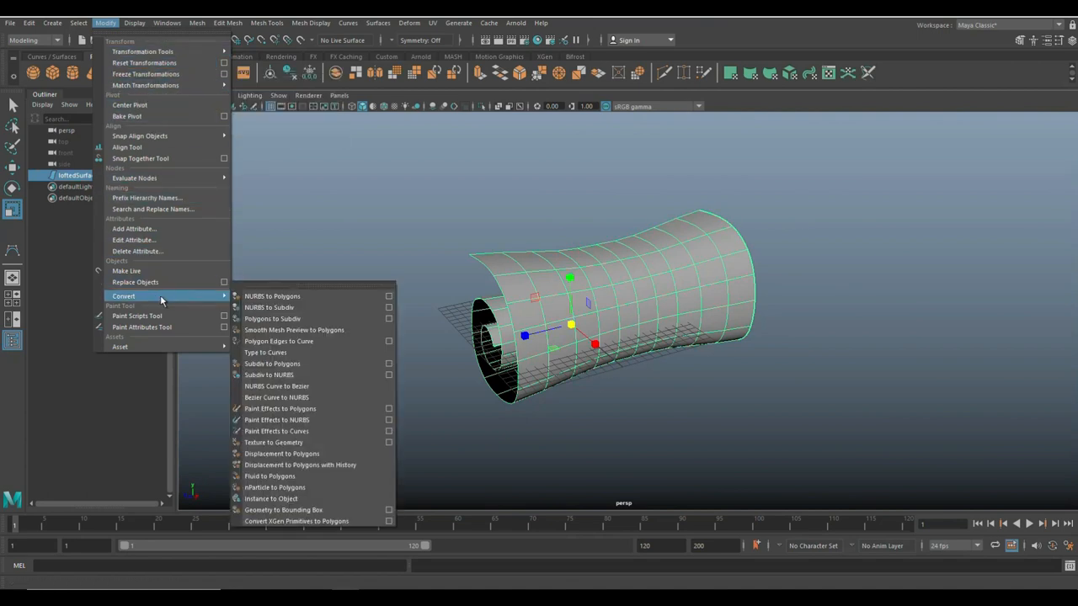
mouse_move(295, 295)
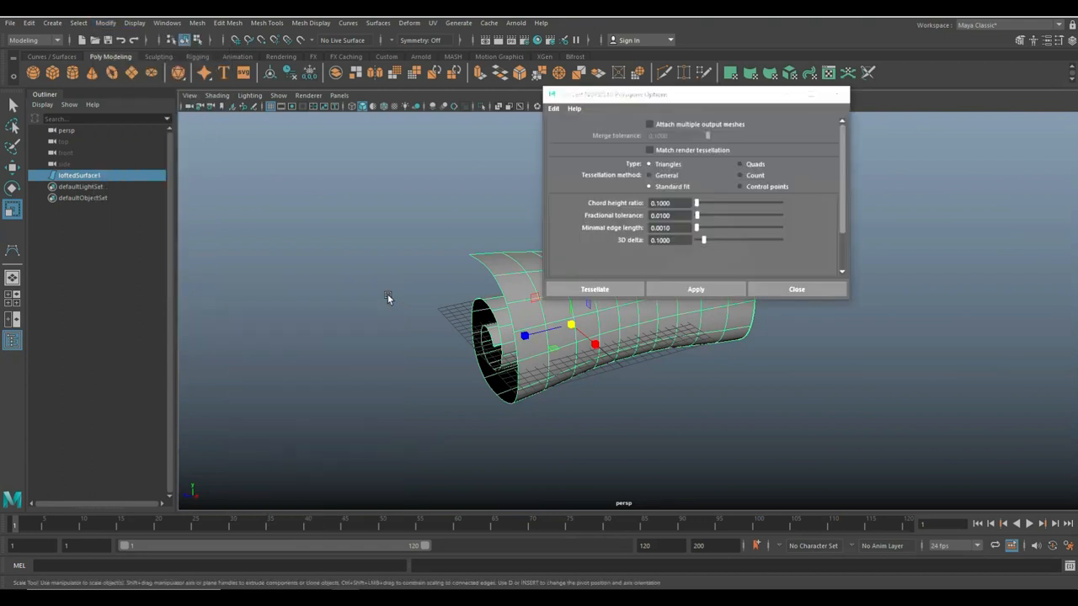
Tessellate the lofted surface into a quad polygon mesh, nurbsToPoly1, and inspect it
click(553, 108)
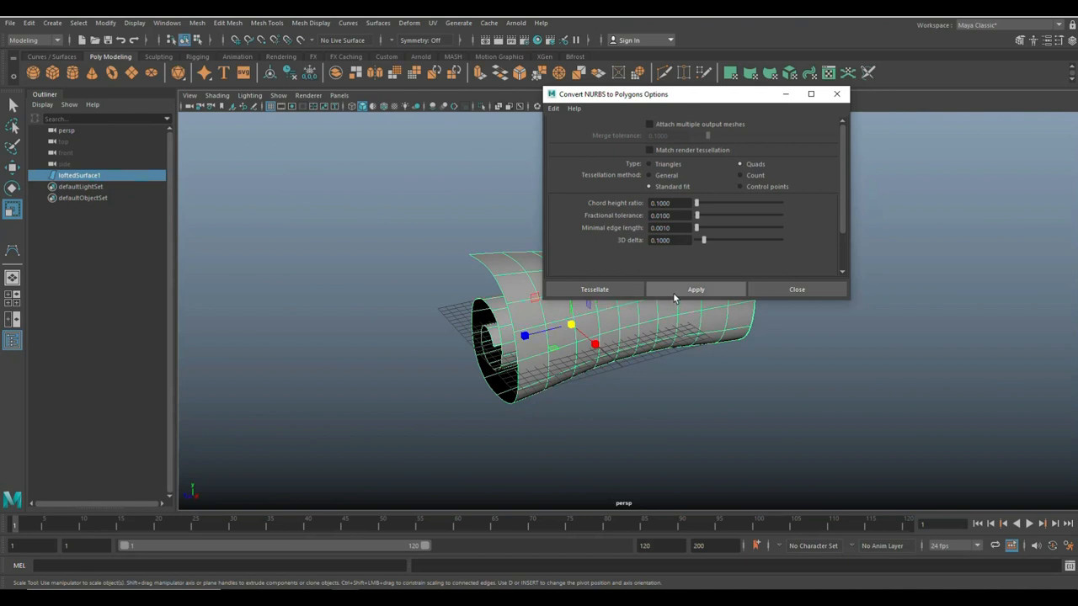
click(695, 289)
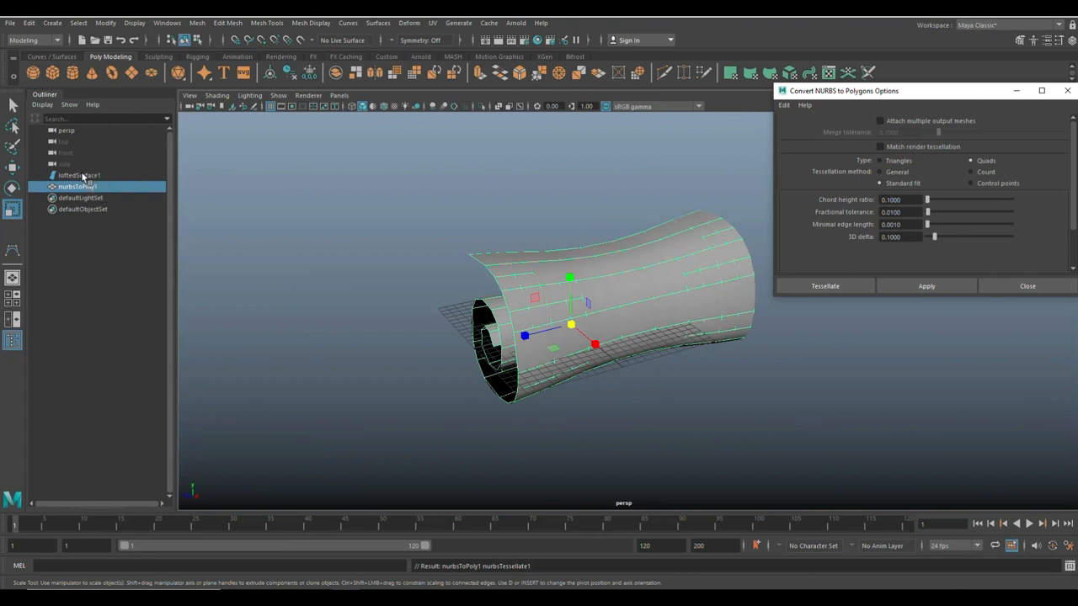
click(79, 175)
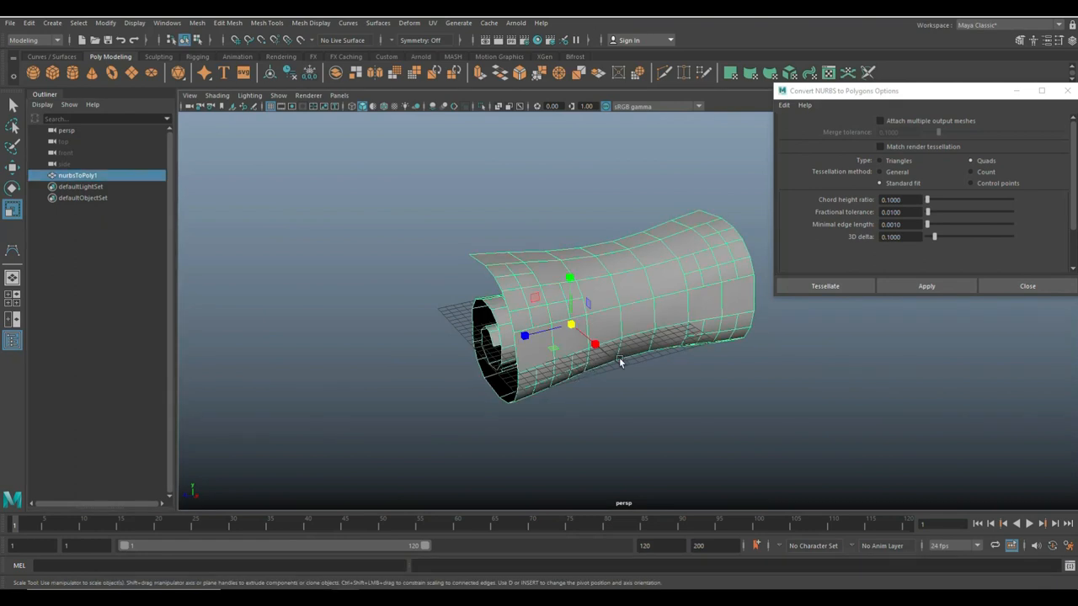
drag(619, 362, 504, 369)
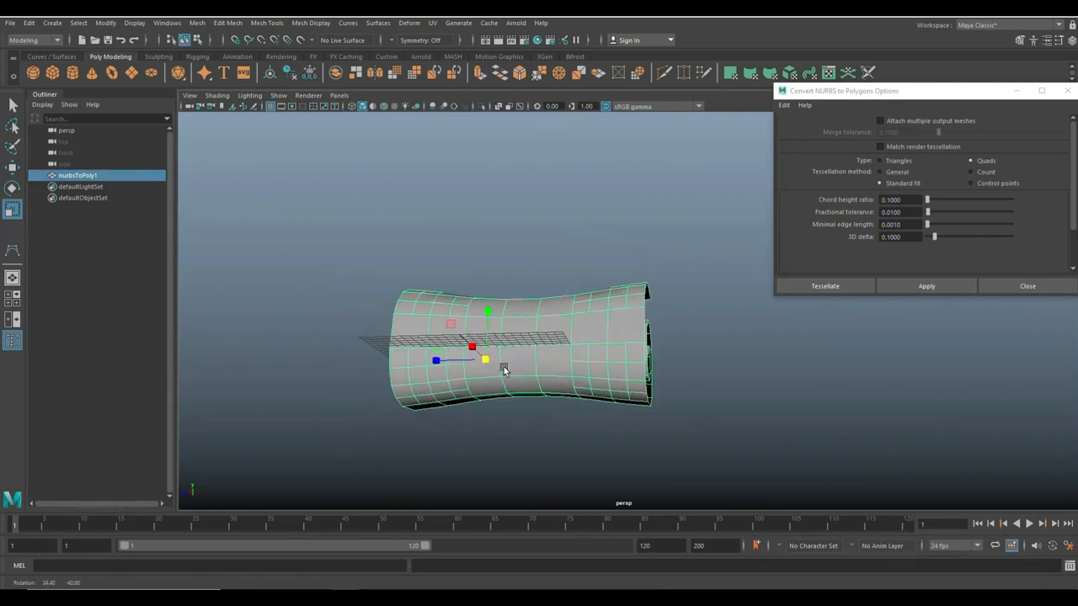
drag(503, 369, 591, 396)
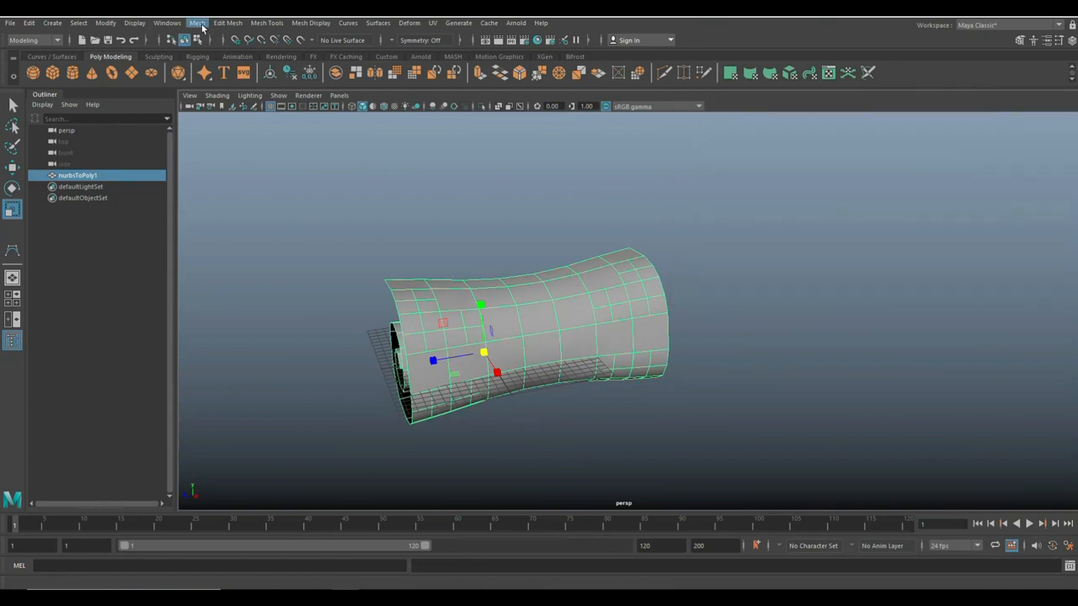
Retopologize the mesh to clean all-quad topology with a 500 target face count
click(197, 23)
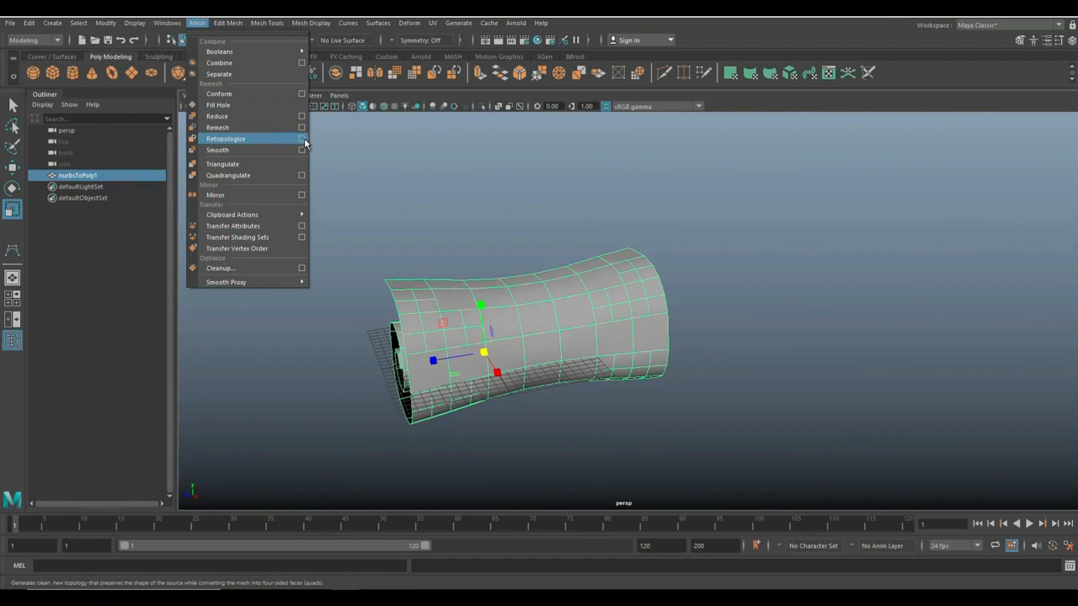
click(301, 138)
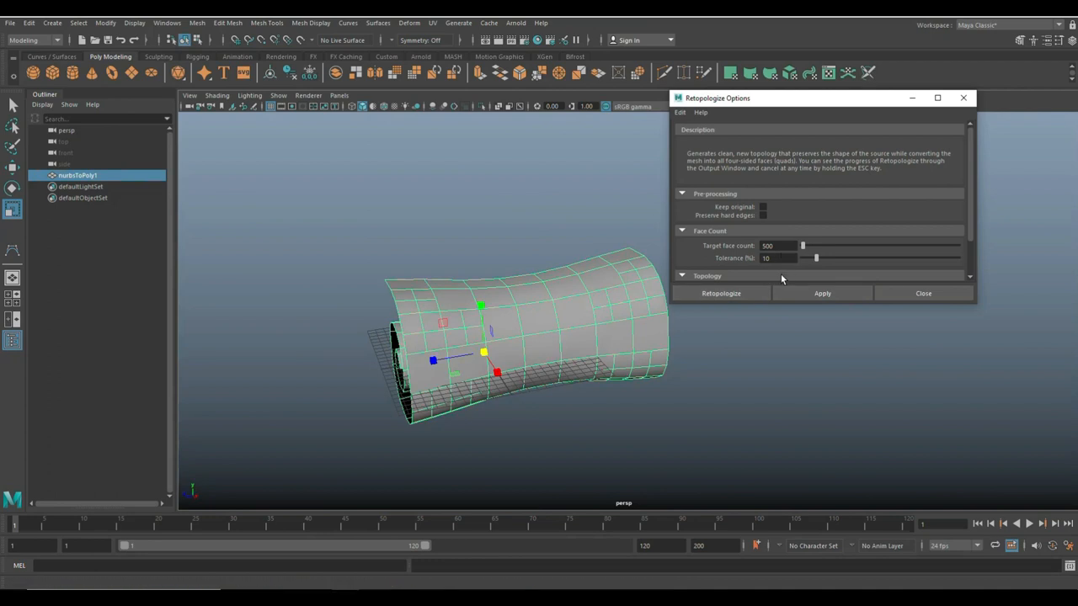
scroll(down, 3)
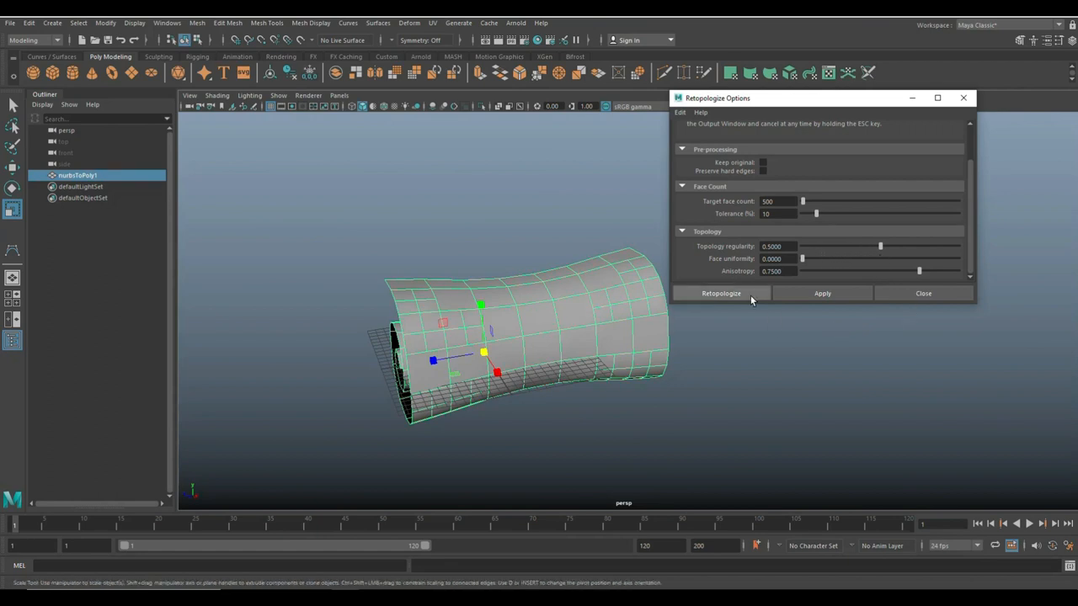
click(720, 293)
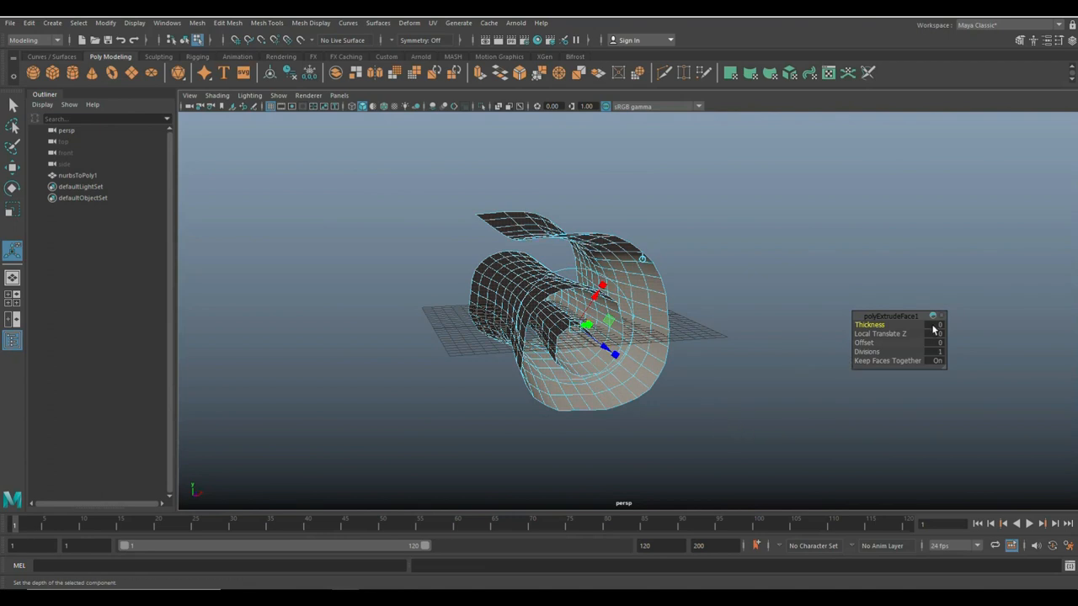
Raise the polyExtrudeFace1 Thickness so the spiral reads as a thick rolled slab
click(932, 325)
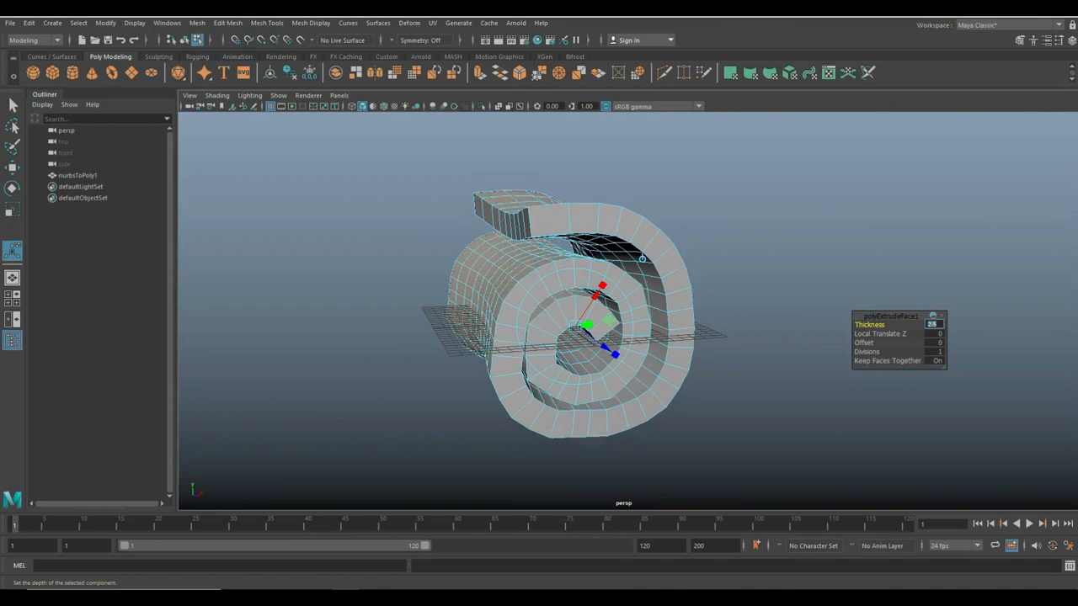
click(729, 244)
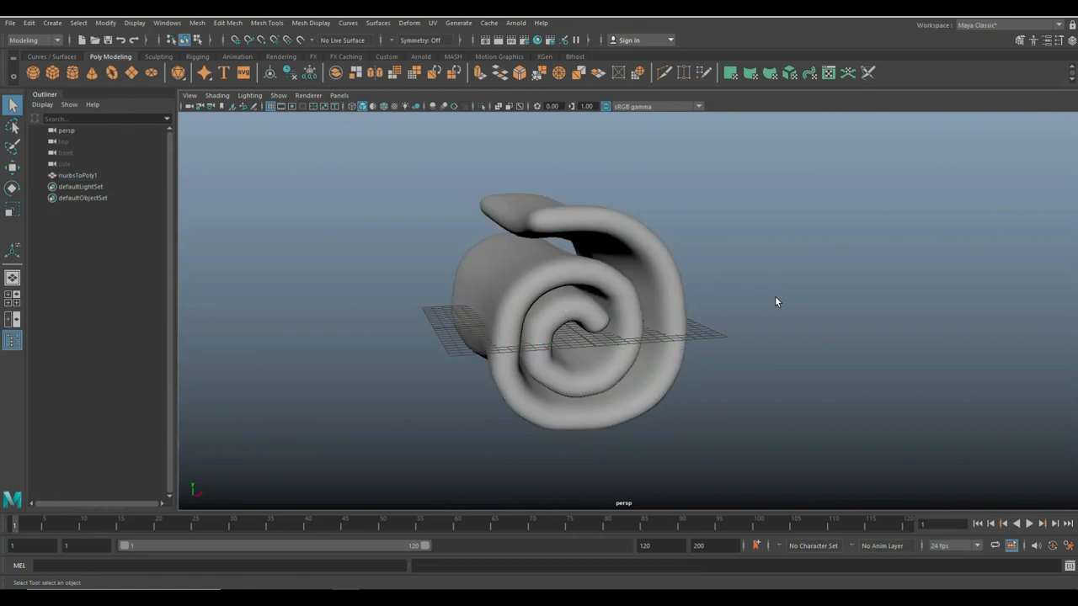
drag(774, 303, 706, 322)
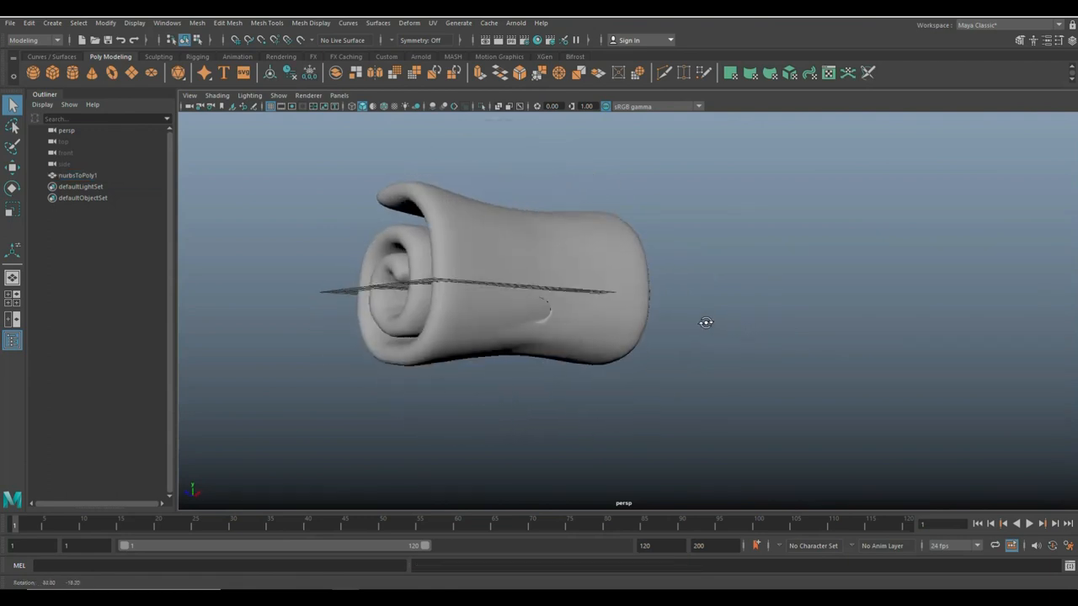
drag(705, 324, 680, 369)
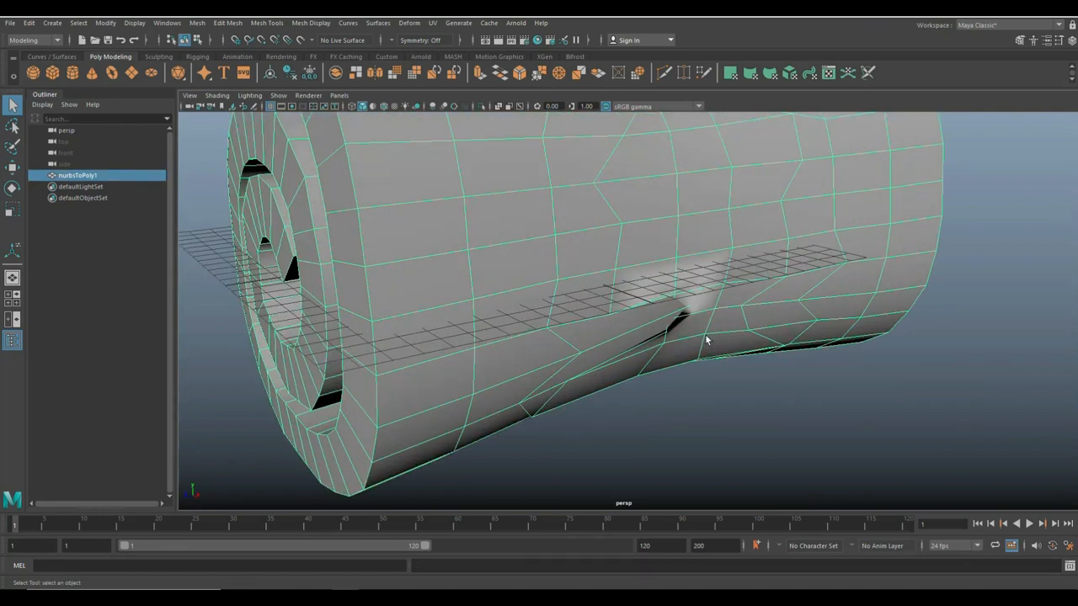
drag(707, 337, 587, 348)
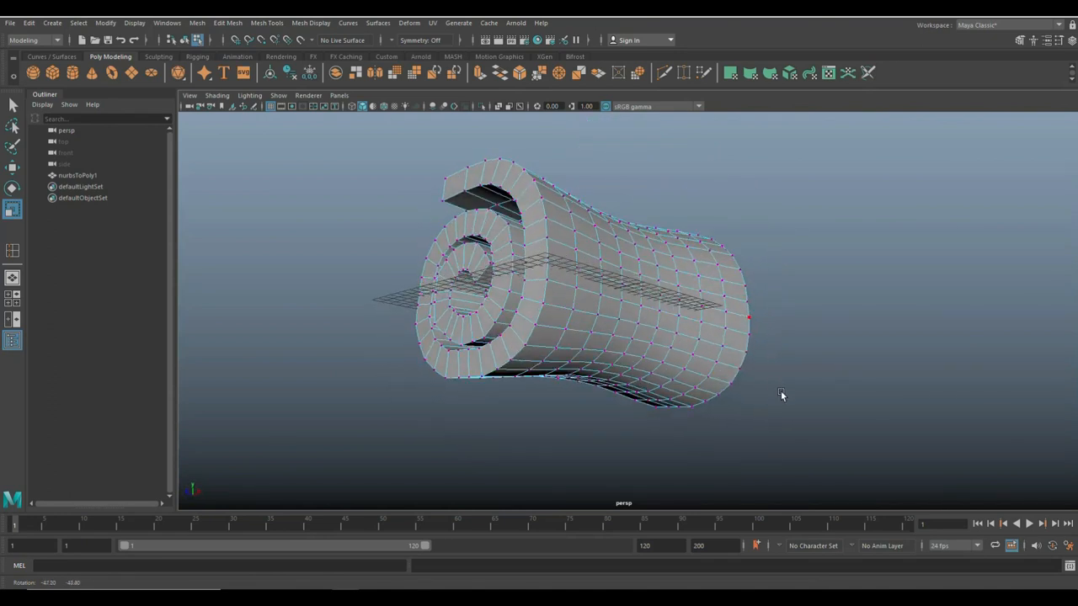
drag(781, 394, 770, 403)
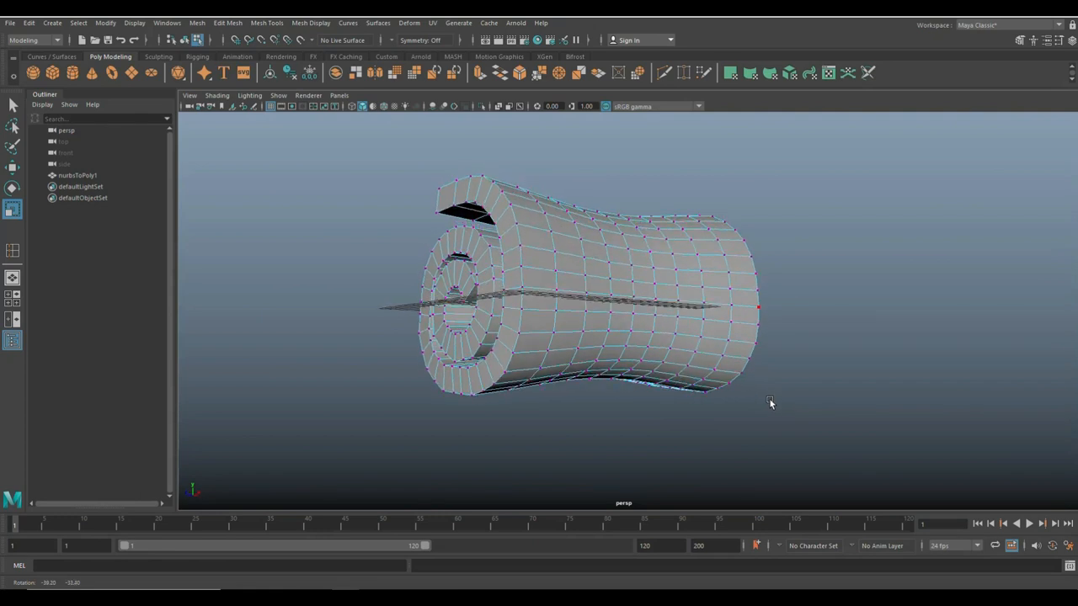
drag(768, 403, 813, 424)
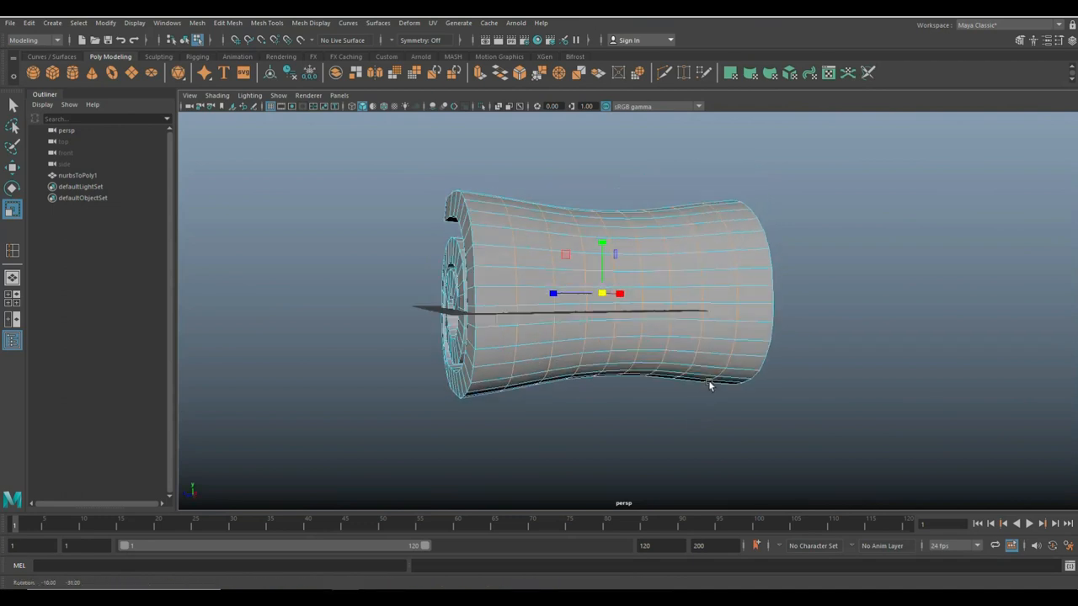
drag(710, 387, 697, 394)
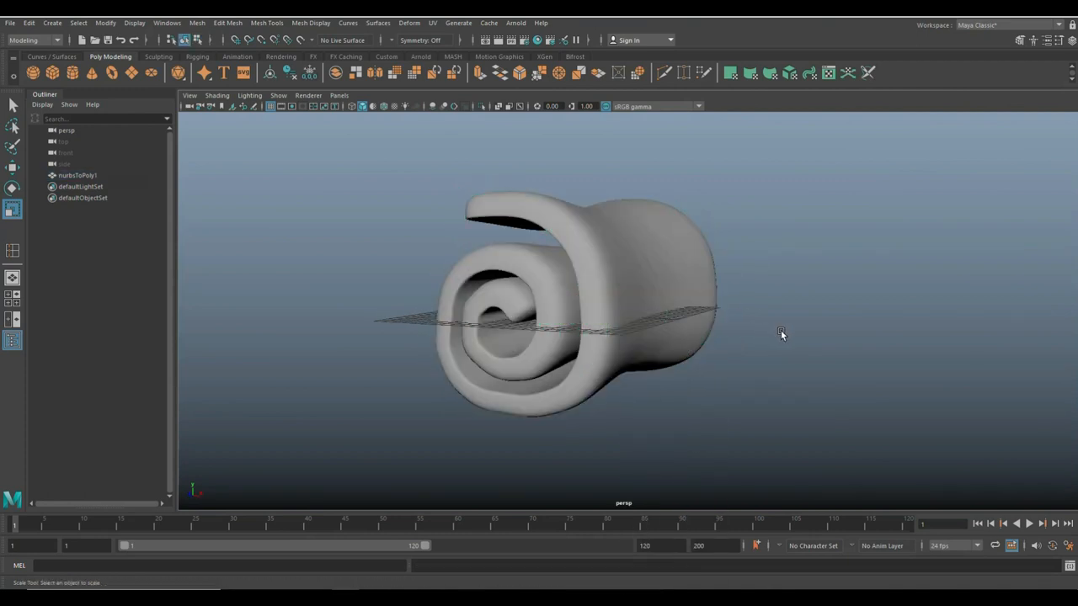
Select and delete the rolled blanket mesh nurbsToPoly1, emptying the scene
drag(781, 334, 811, 361)
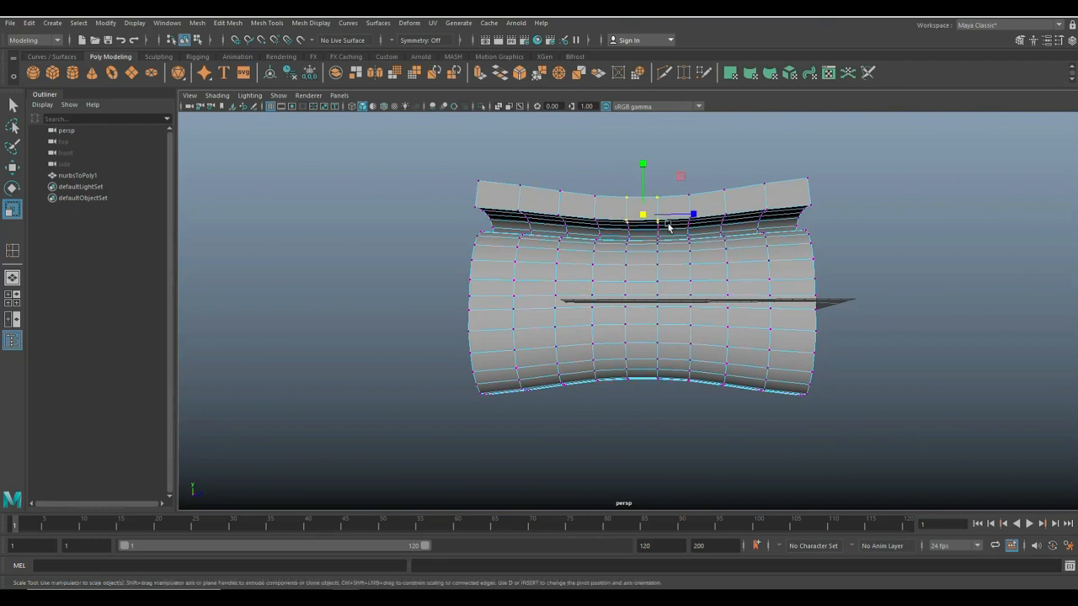
key(b)
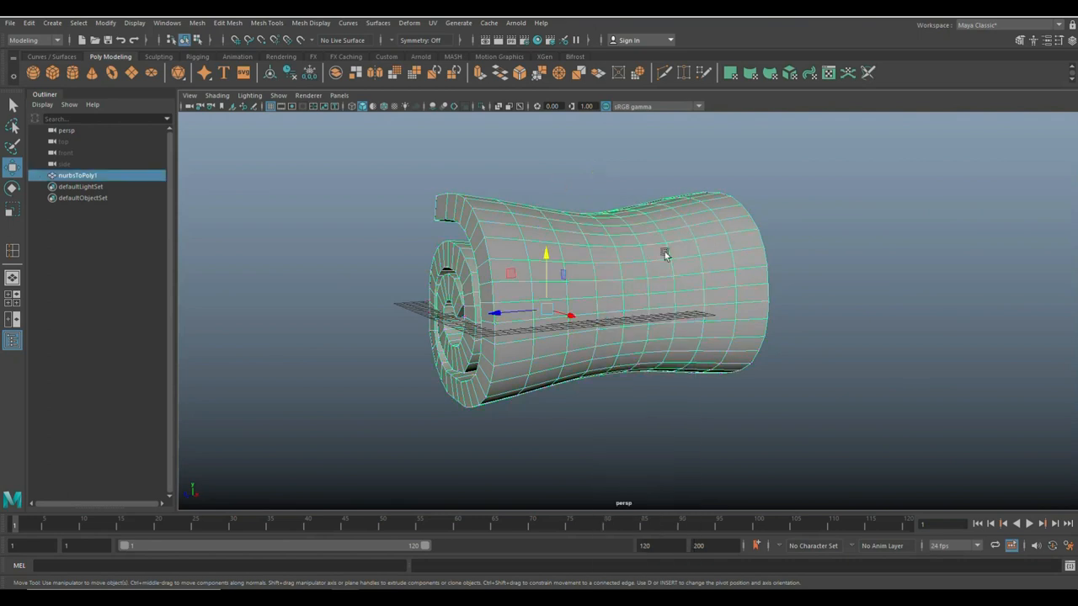
drag(665, 255, 756, 405)
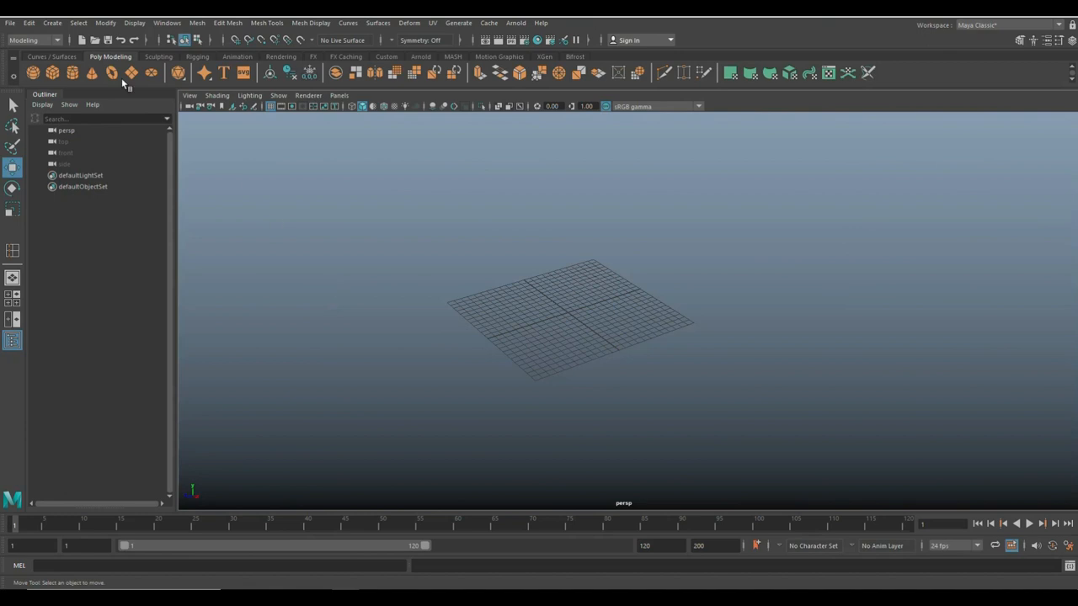
Create a polygon helix primitive (pHelix1) and inspect it in wireframe and shaded display
click(51, 23)
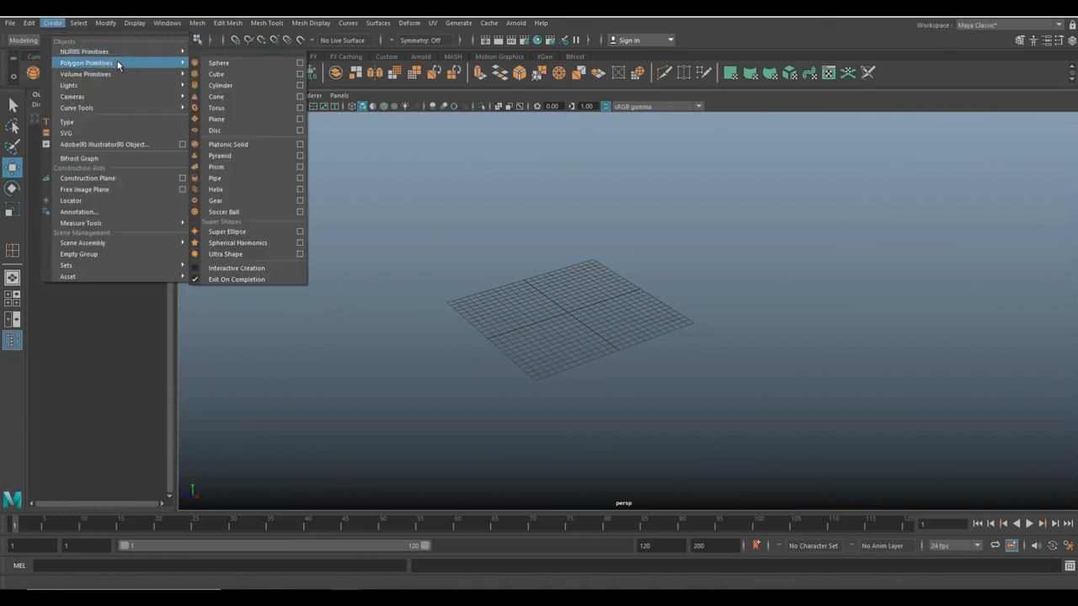
mouse_move(244, 189)
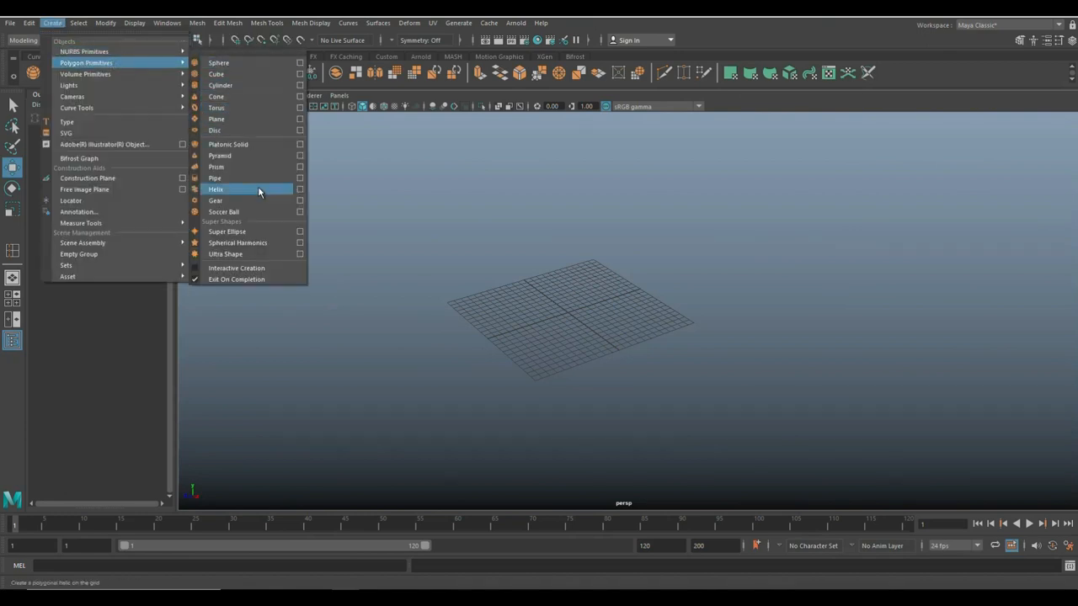
click(215, 189)
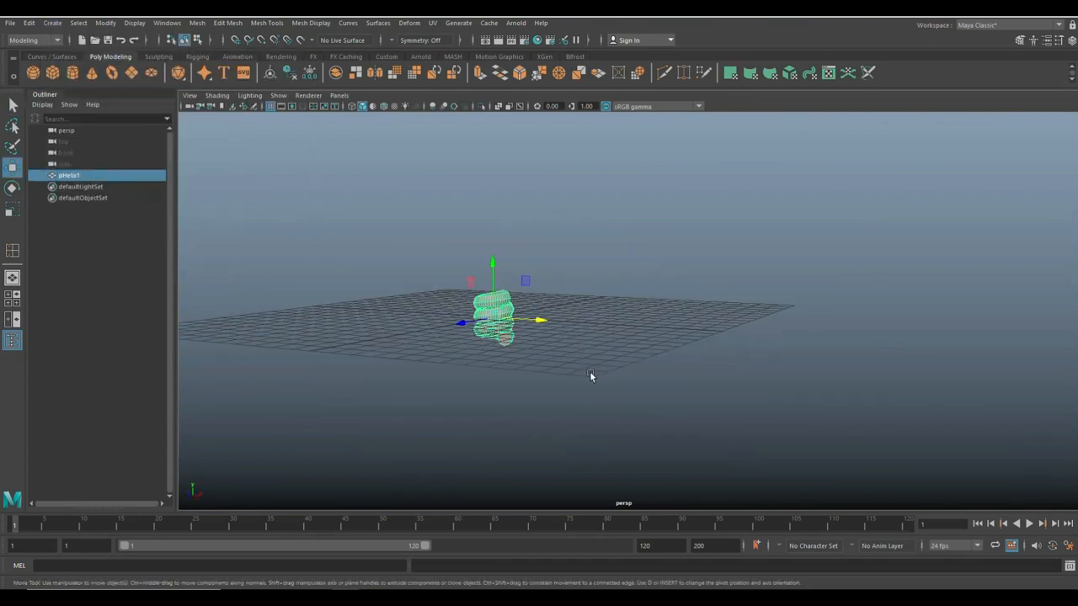
drag(589, 376, 735, 318)
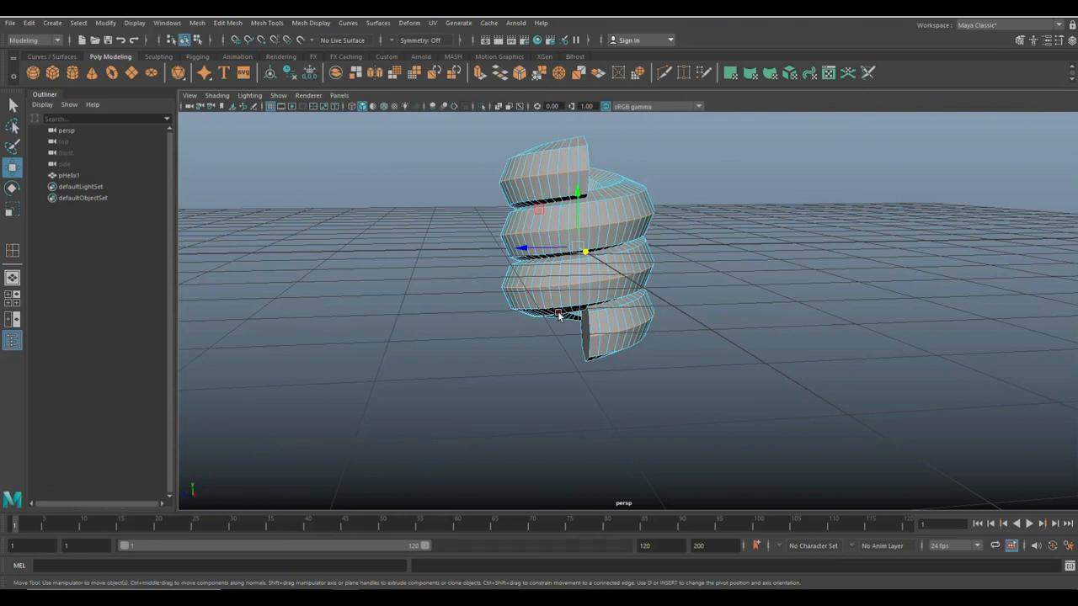
key(4)
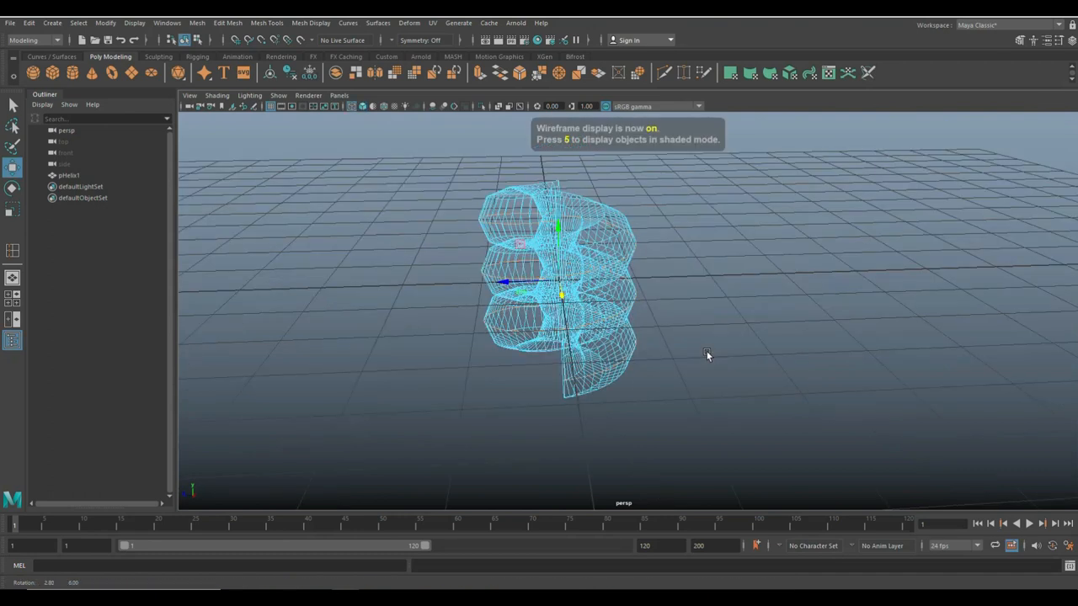
drag(707, 353, 716, 354)
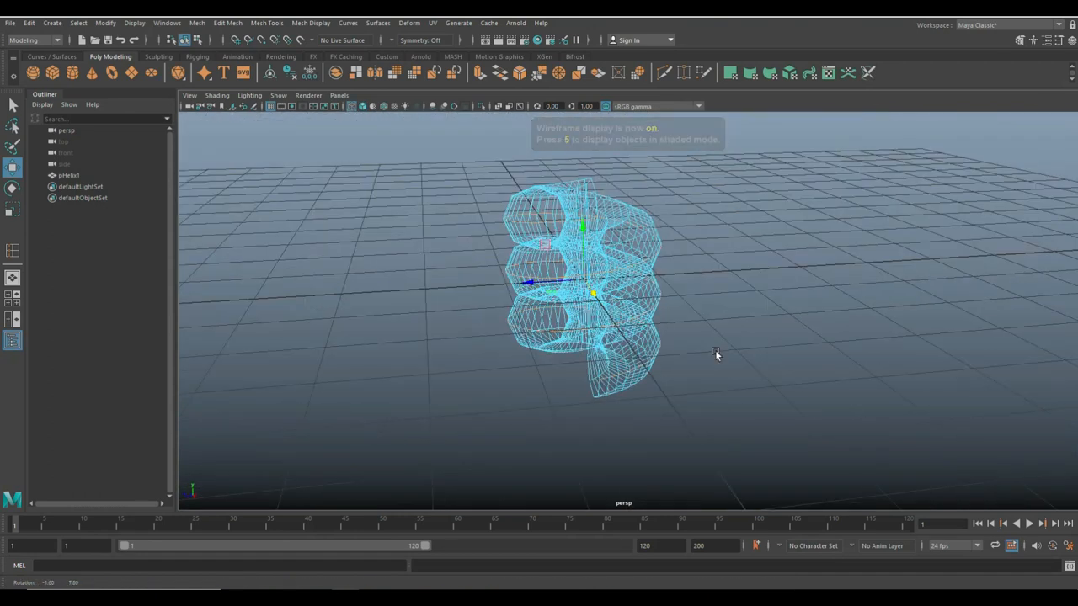
key(5)
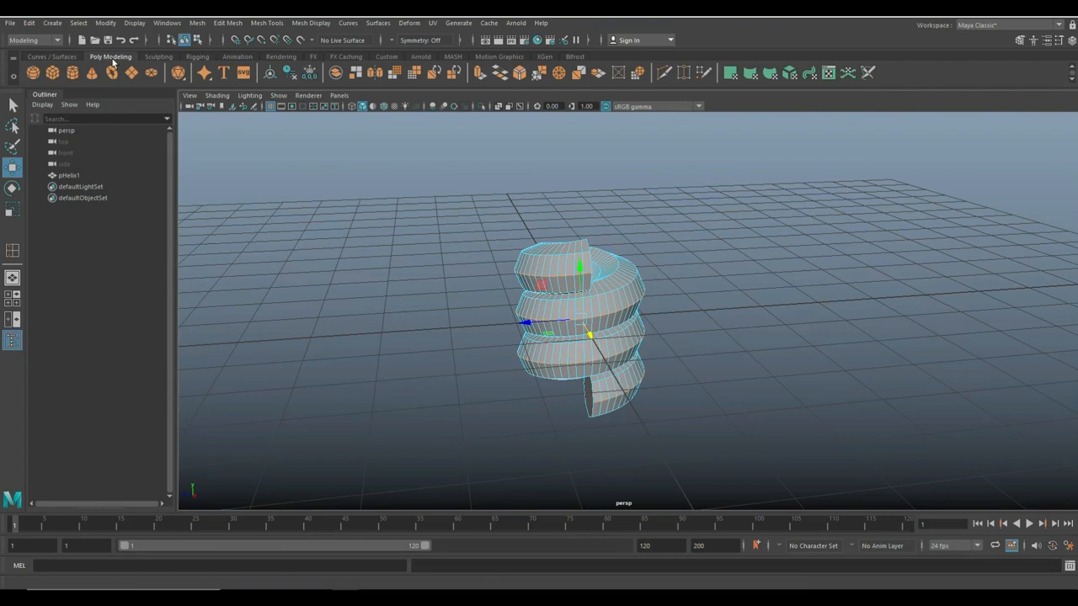
Convert the helix's polygon edges into a spiral curve, polyToCurve1
click(105, 22)
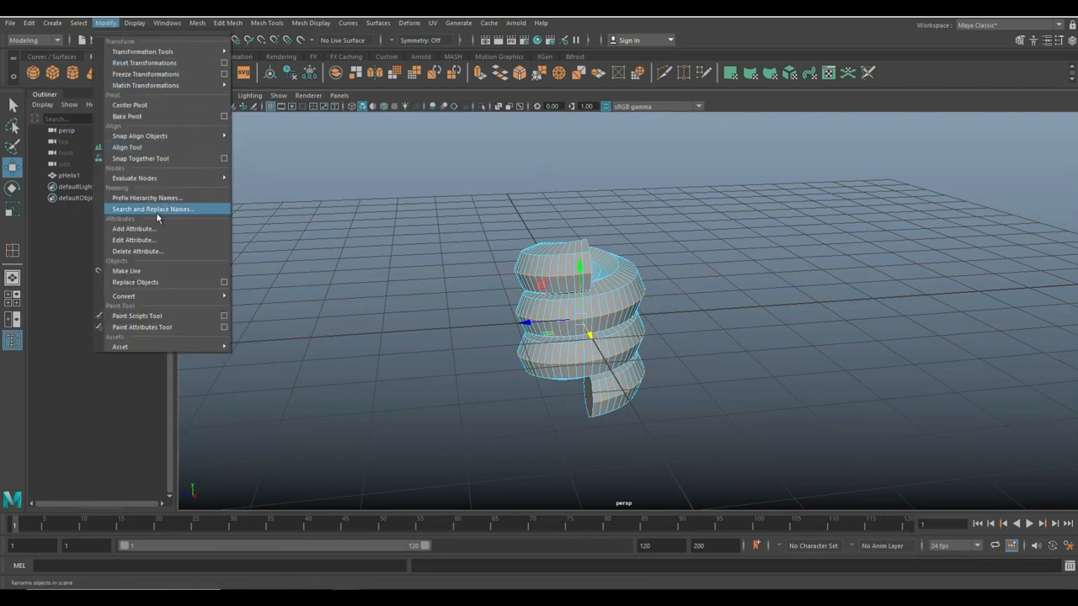
mouse_move(147, 198)
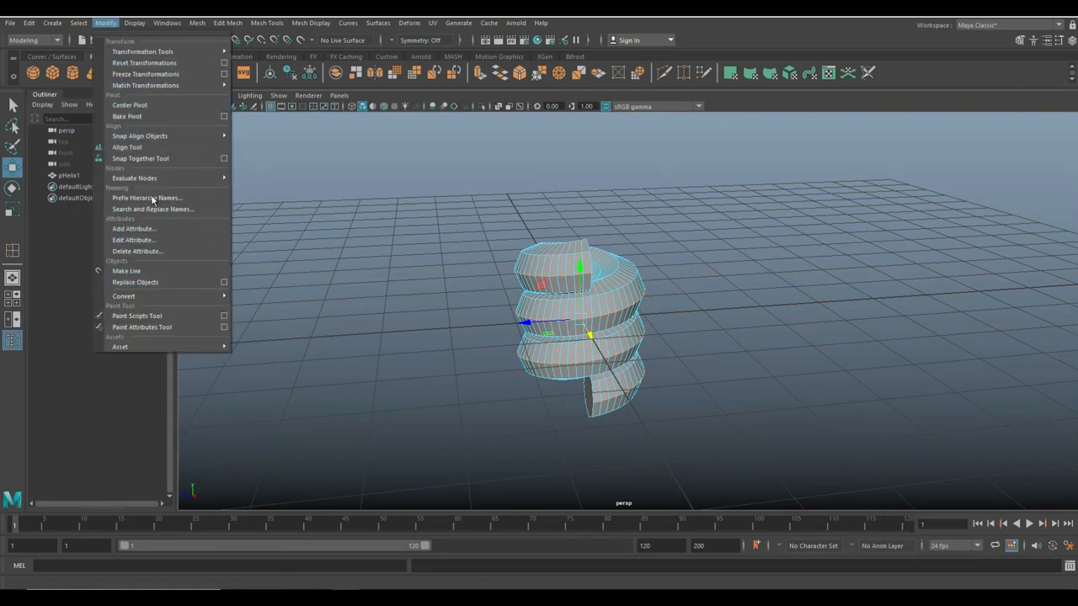
mouse_move(123, 295)
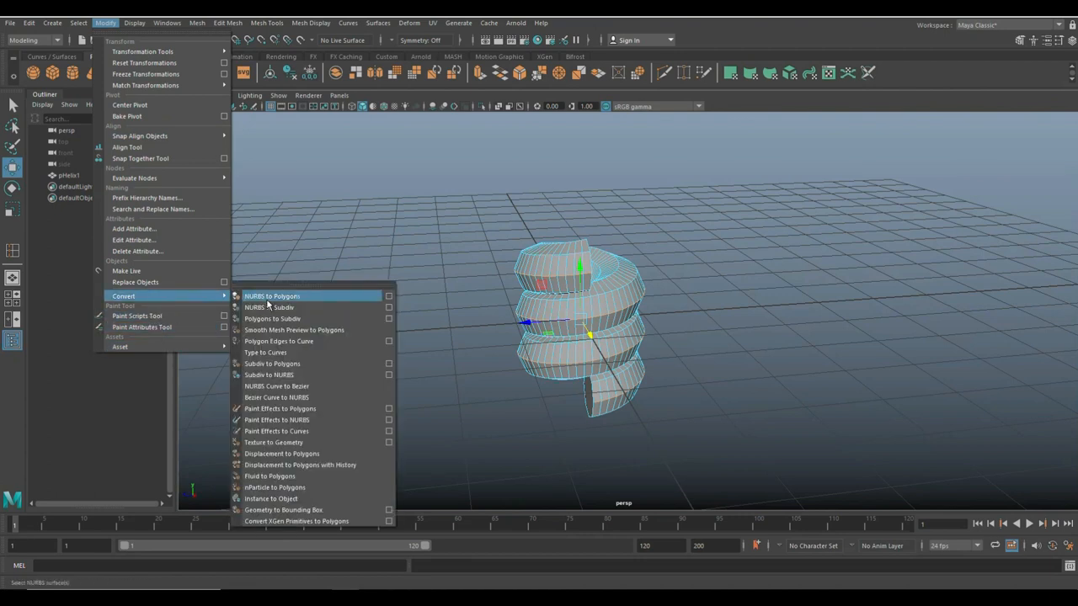
mouse_move(294, 329)
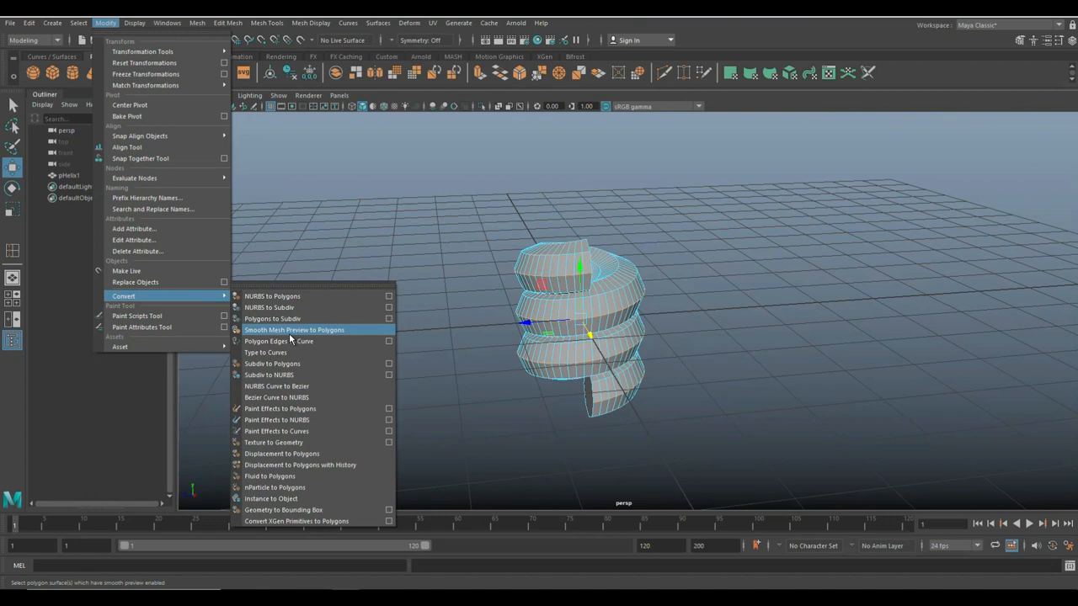
mouse_move(329, 341)
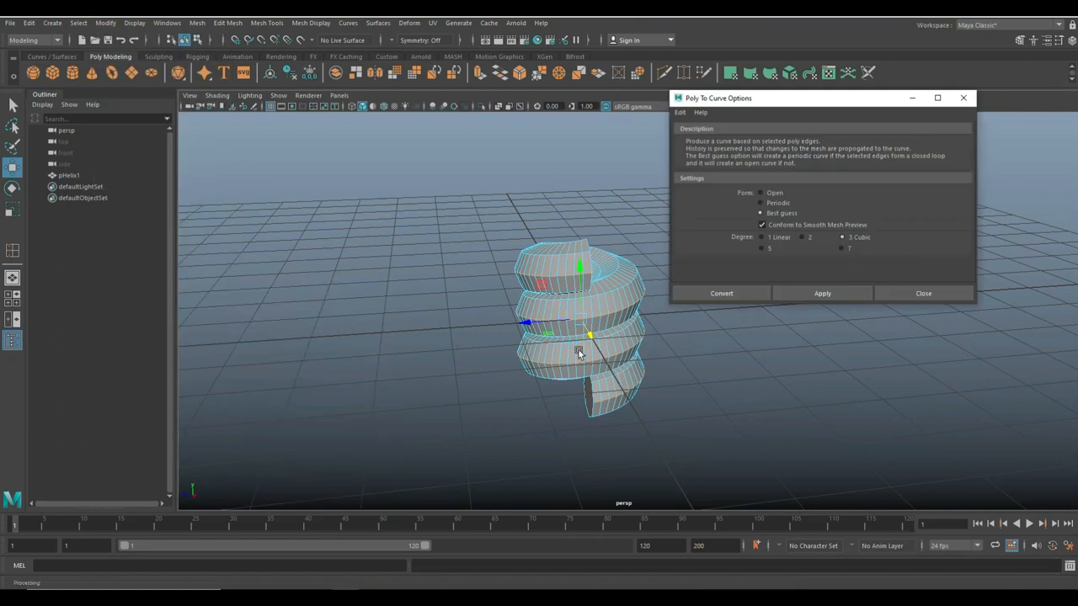
mouse_move(844, 204)
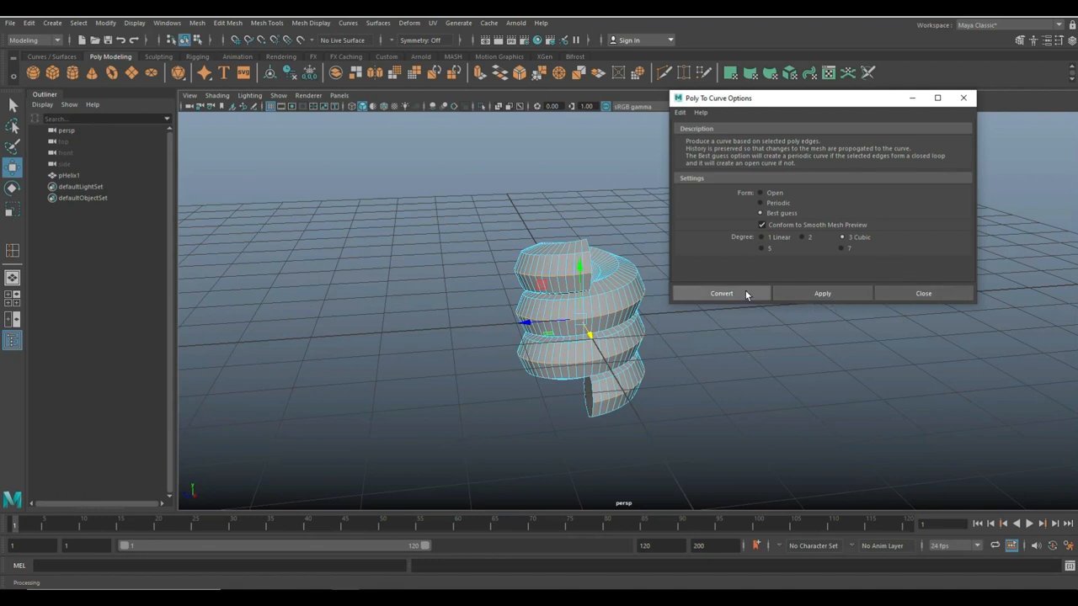
click(721, 293)
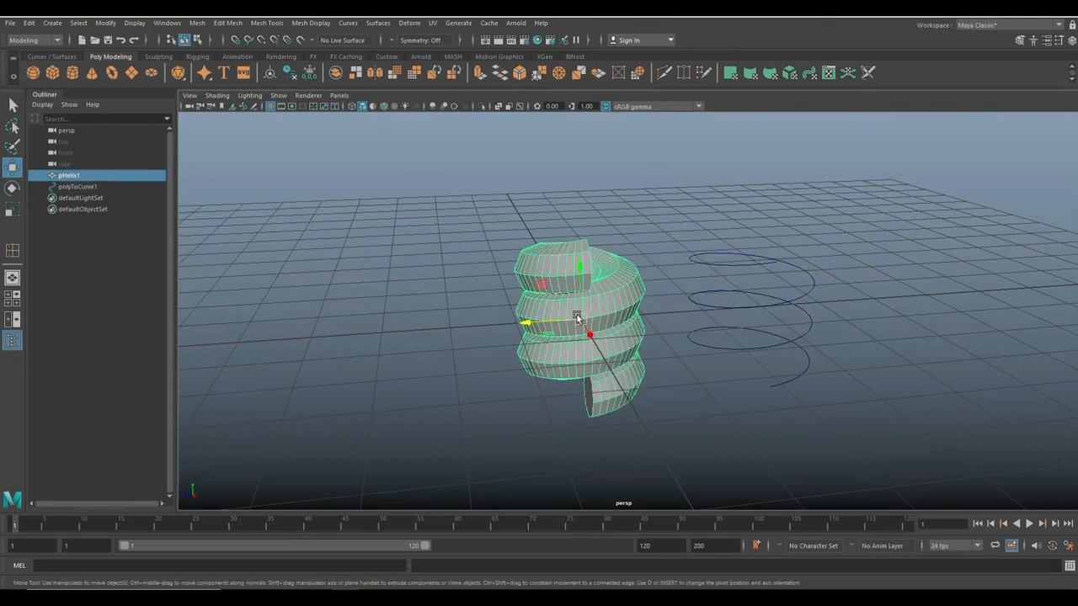
Delete pHelix1, leaving only the spiral curve, and move to the top view
key(Delete)
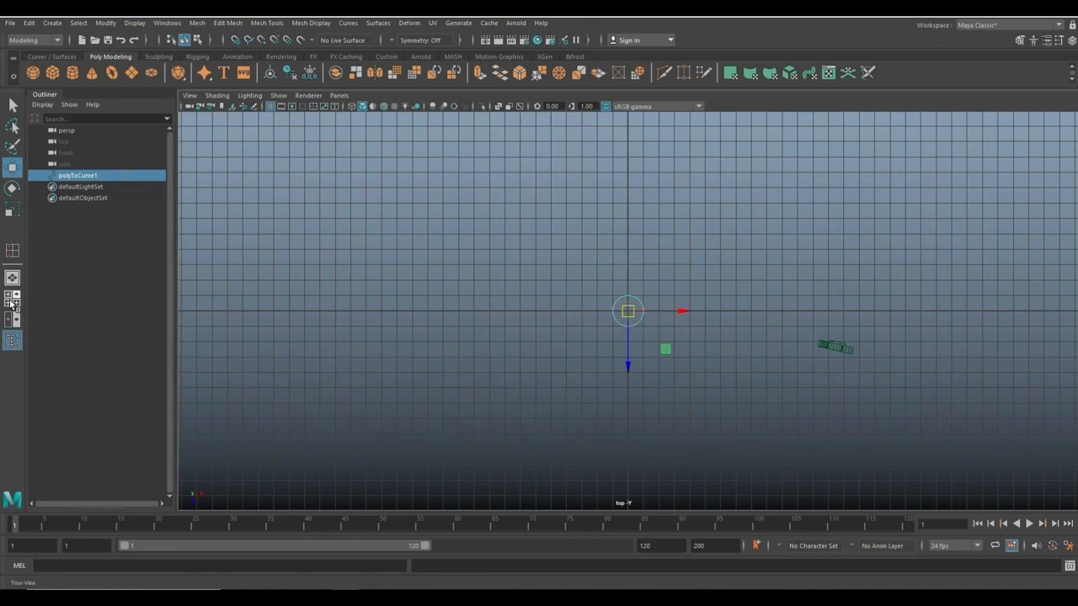
drag(627, 312, 627, 336)
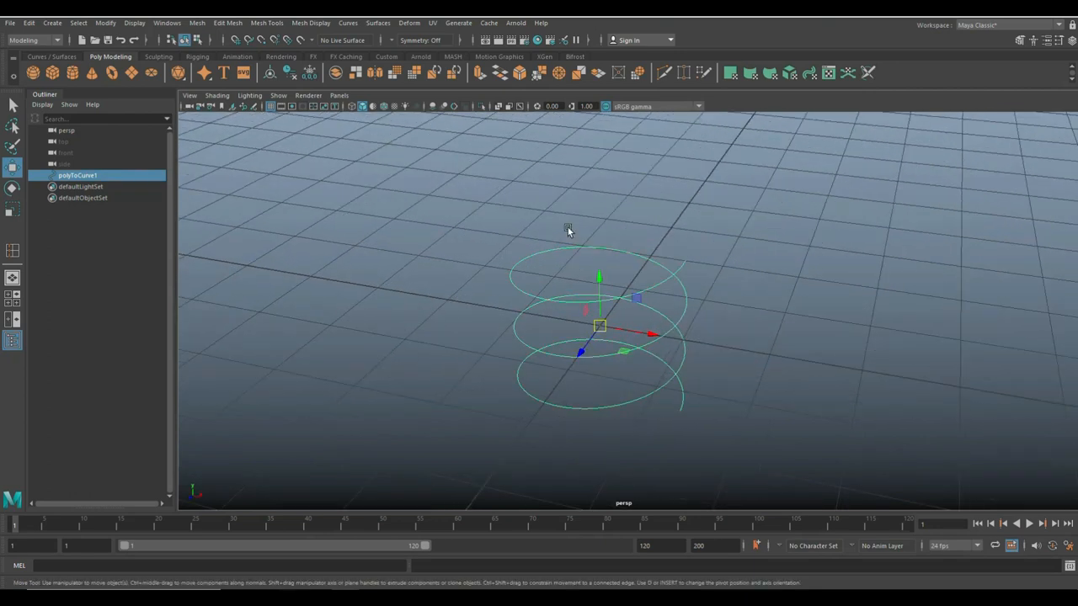
Apply a nonlinear Flare deformer to the curve with Start Flare X set to 2
click(410, 23)
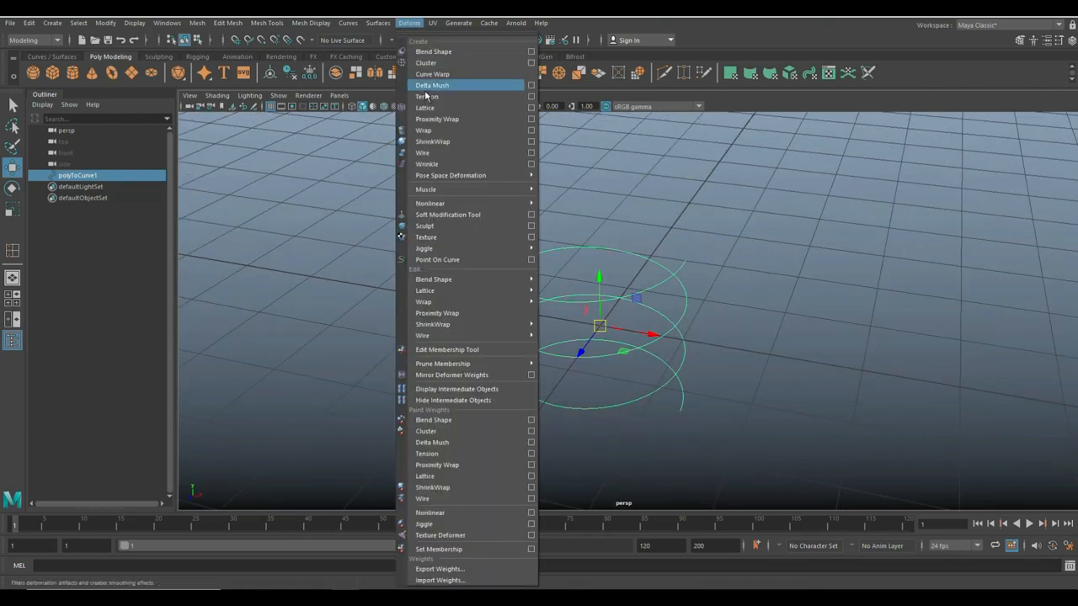
mouse_move(429, 203)
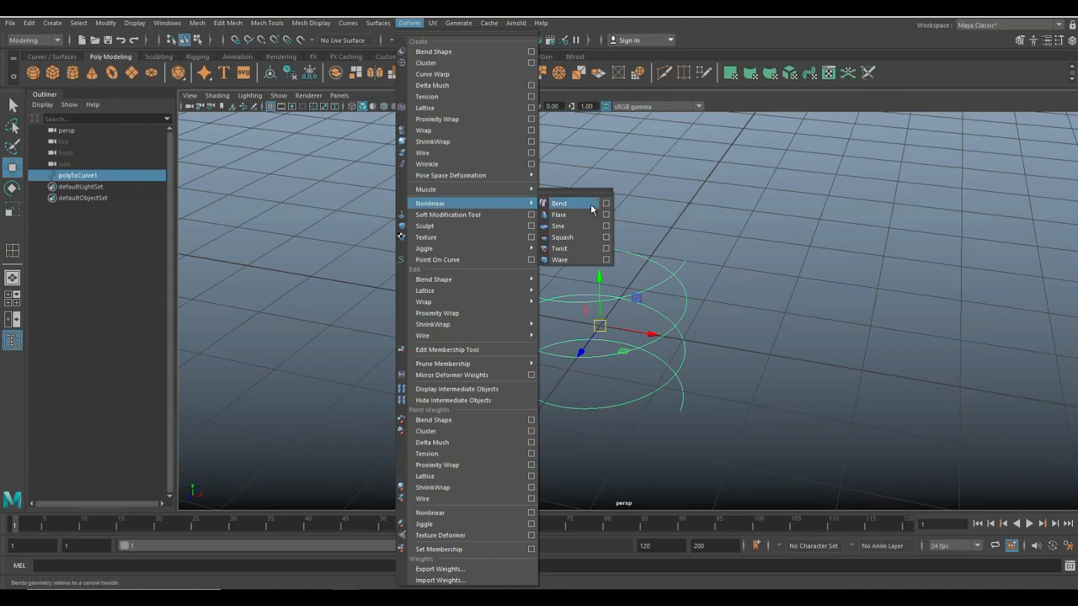
mouse_move(580, 248)
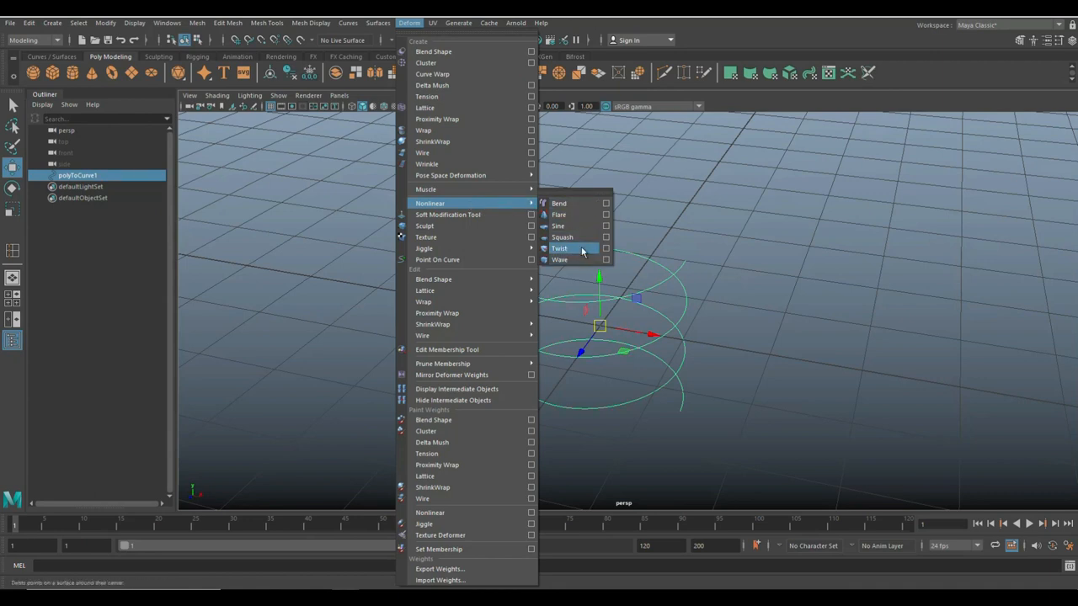
mouse_move(572, 226)
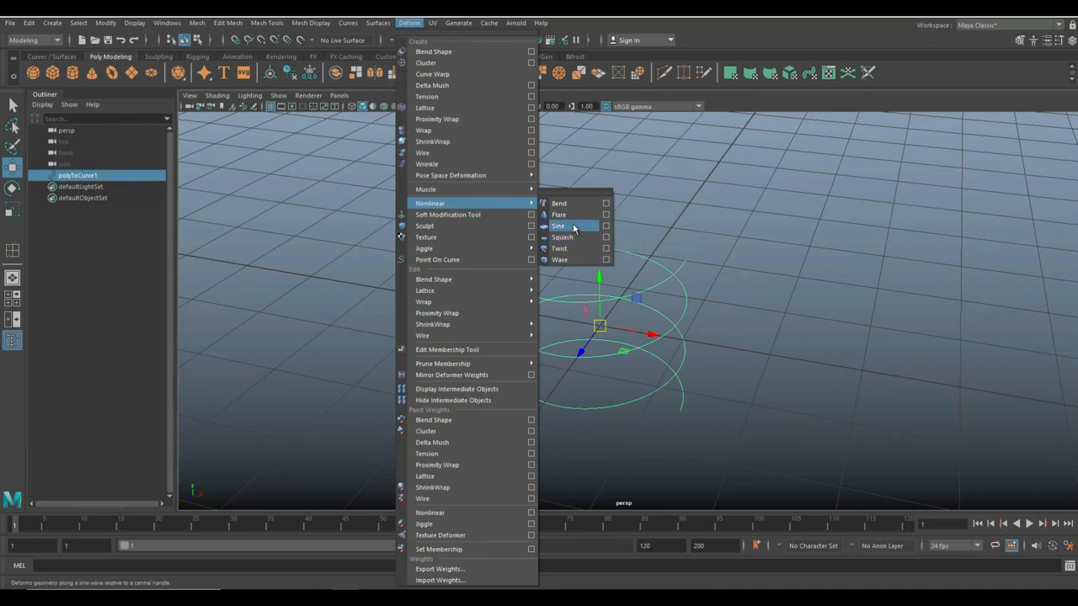
click(558, 214)
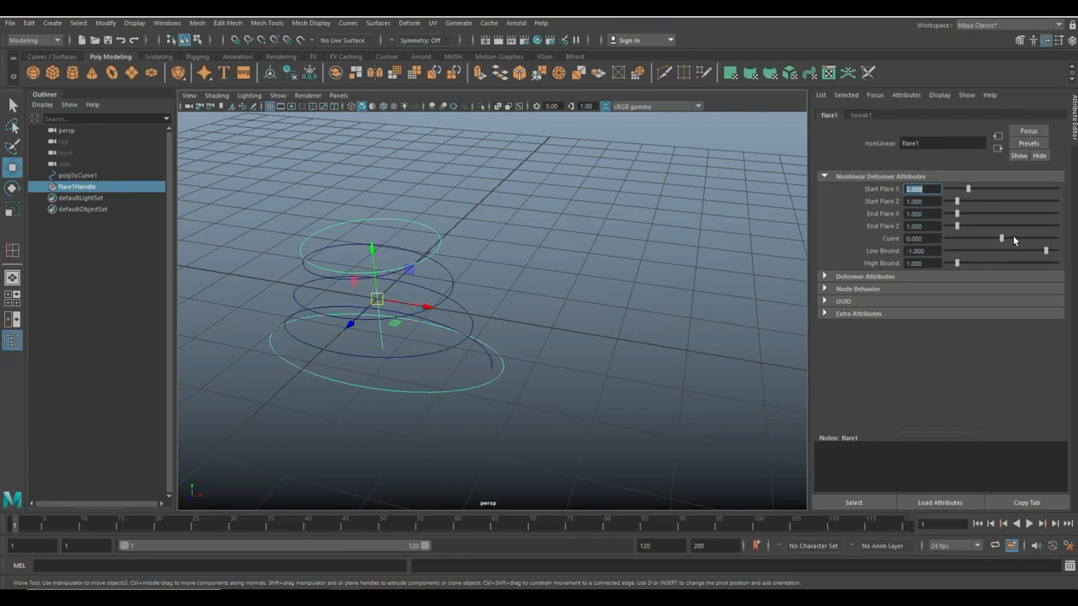
text(2.000)
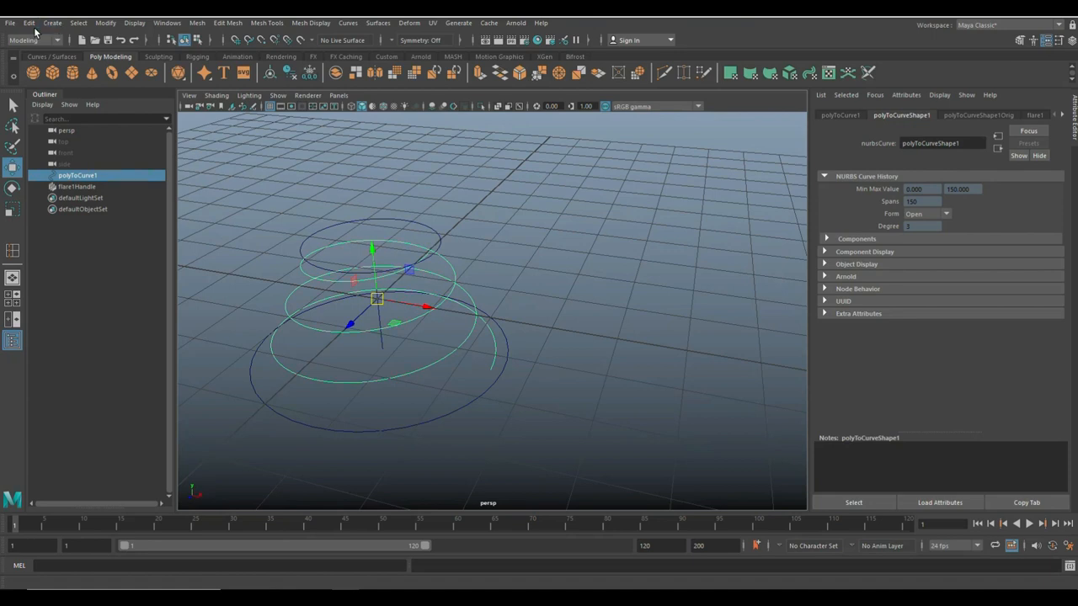
Delete the curve's construction history and scale it flat on Y into a widening coil
click(29, 23)
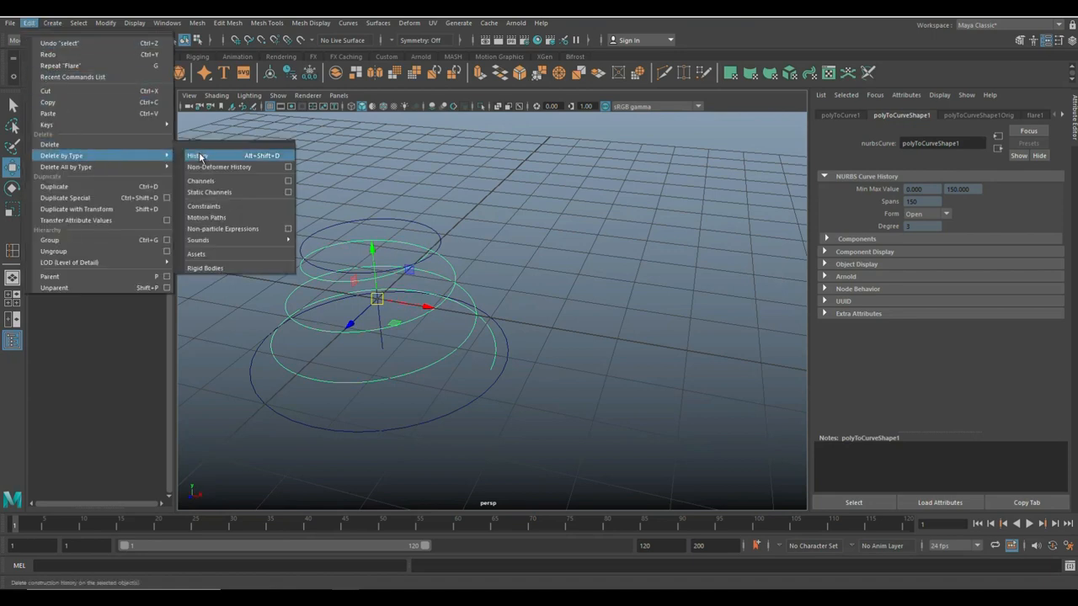
click(196, 154)
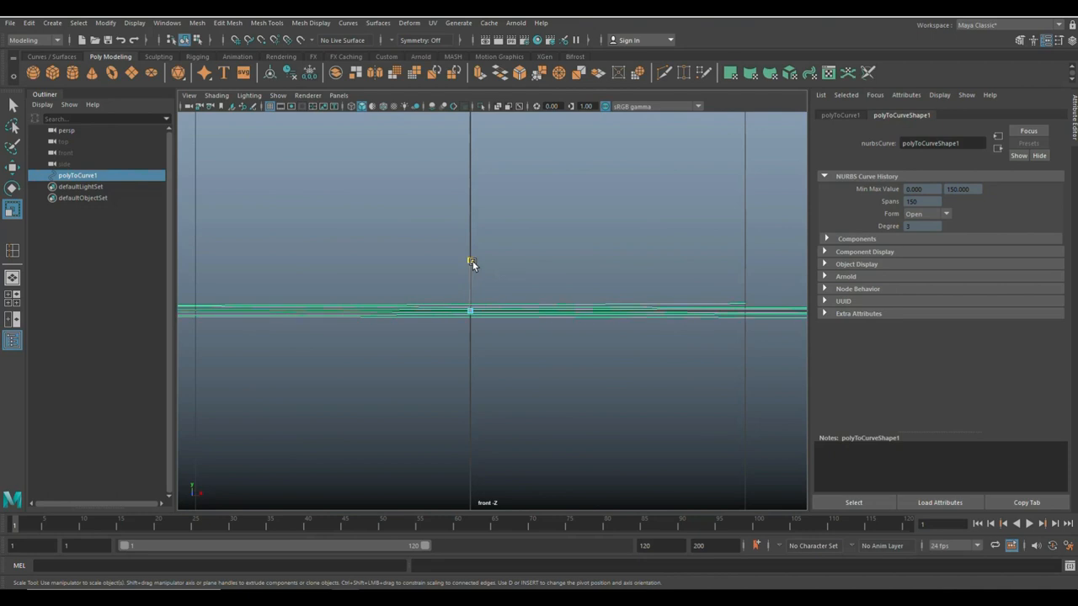
drag(471, 261, 472, 299)
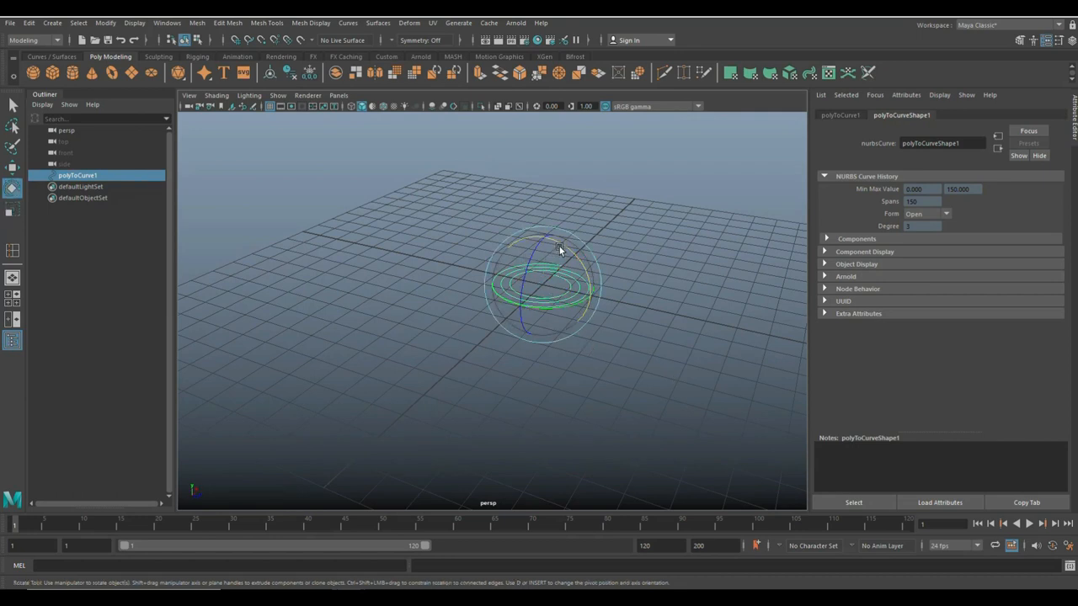
Rotate the spiral 90° upright, with a duplicate polyToCurve2 set apart, and select both curves
drag(560, 248, 631, 320)
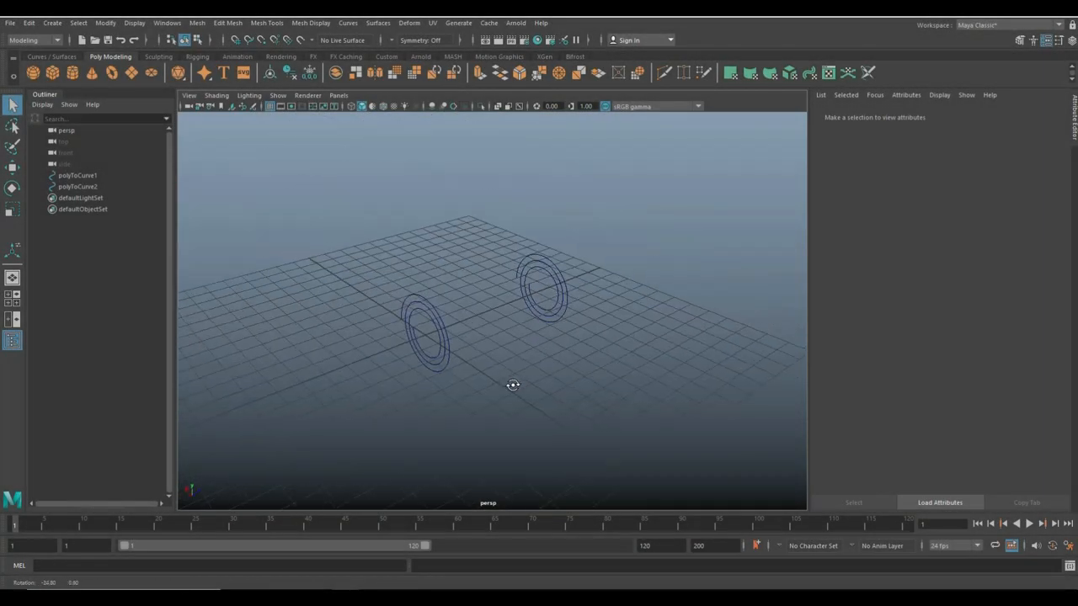
drag(513, 385, 472, 409)
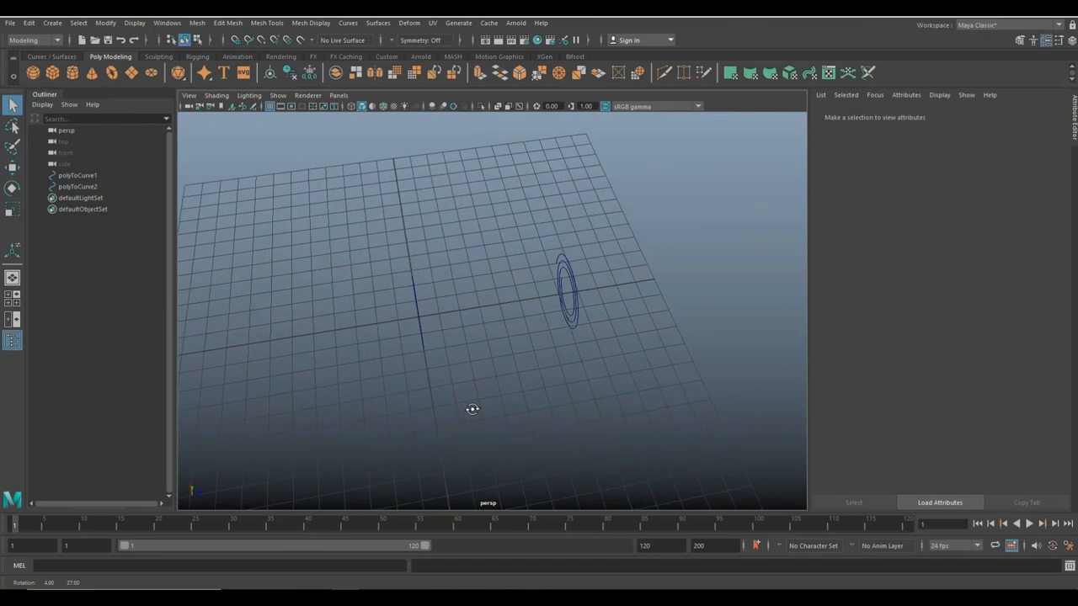
drag(472, 409, 485, 378)
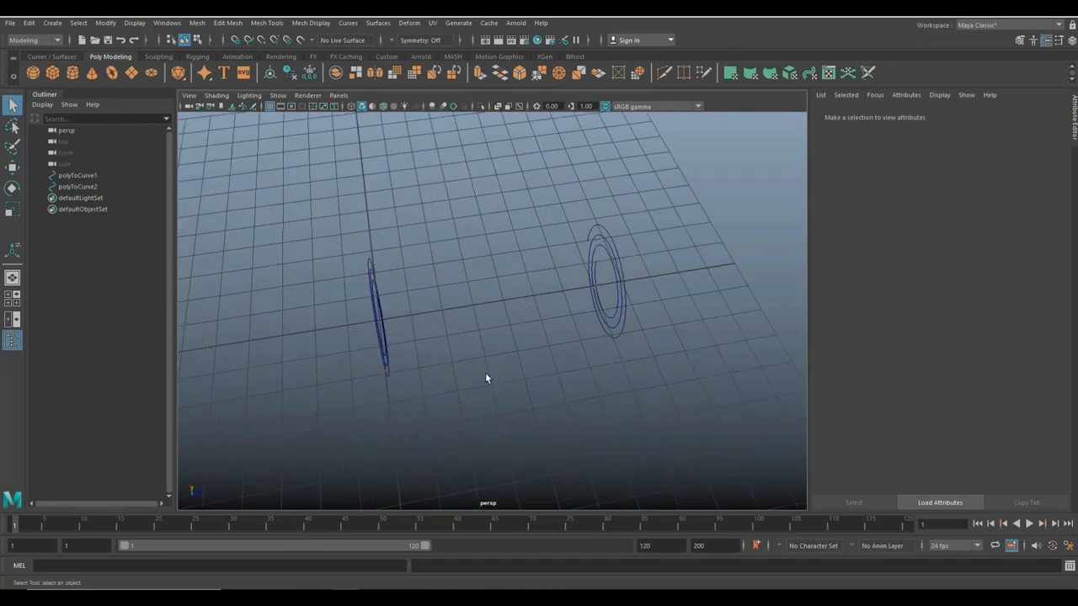
click(77, 175)
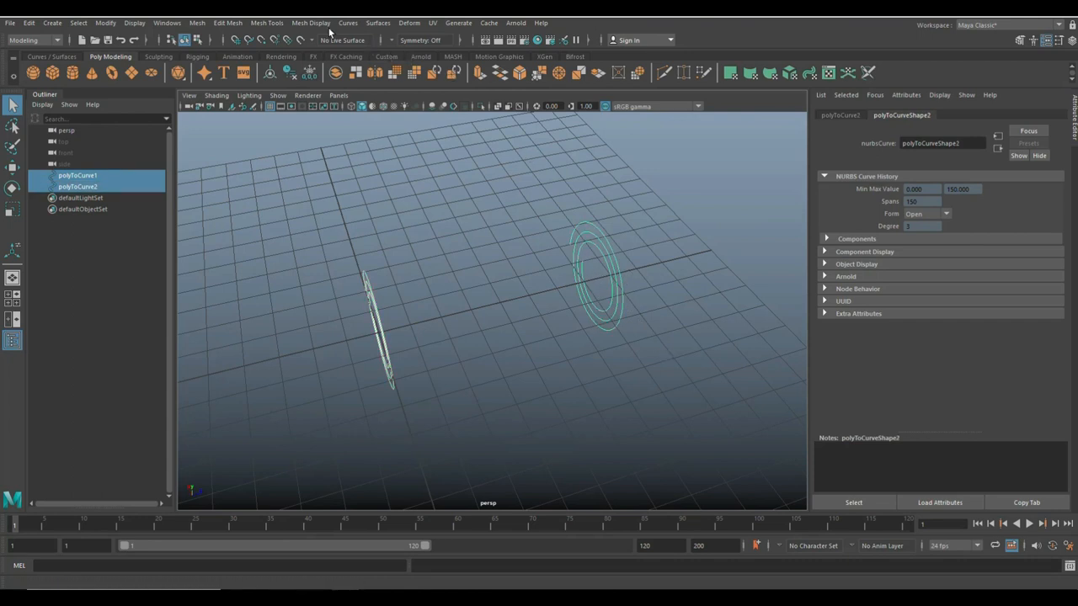
Loft a surface with Section spans 1 between the two spirals, creating loftedSurface1
click(377, 22)
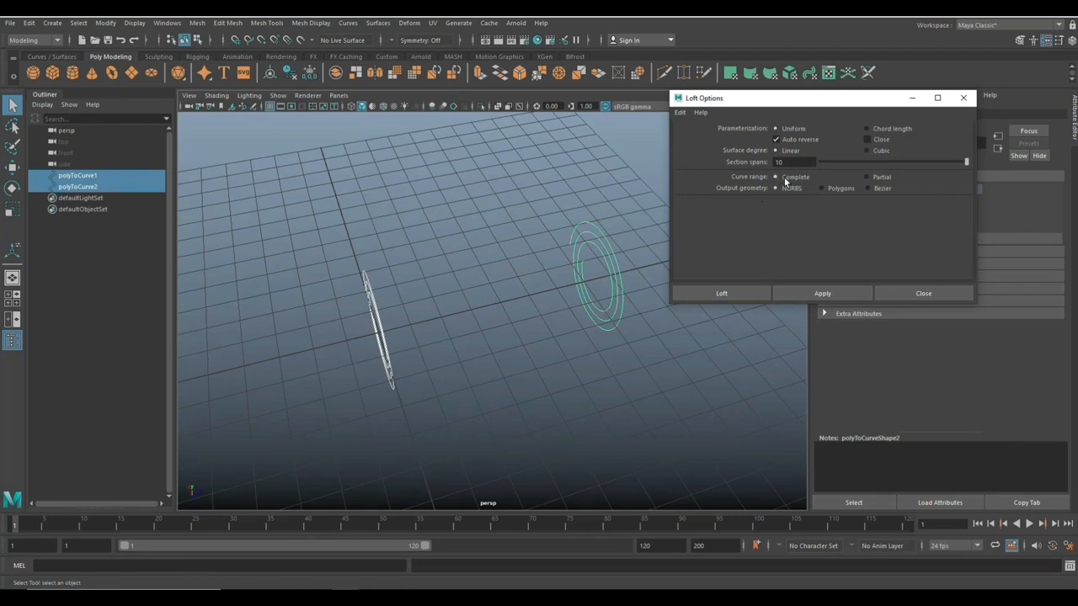
click(794, 162)
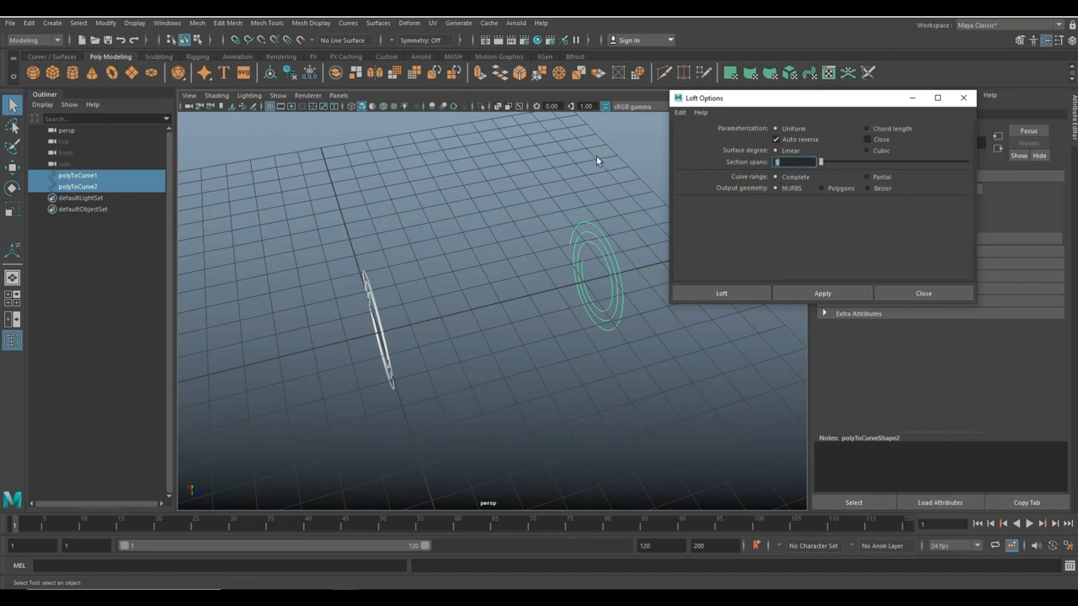
click(720, 293)
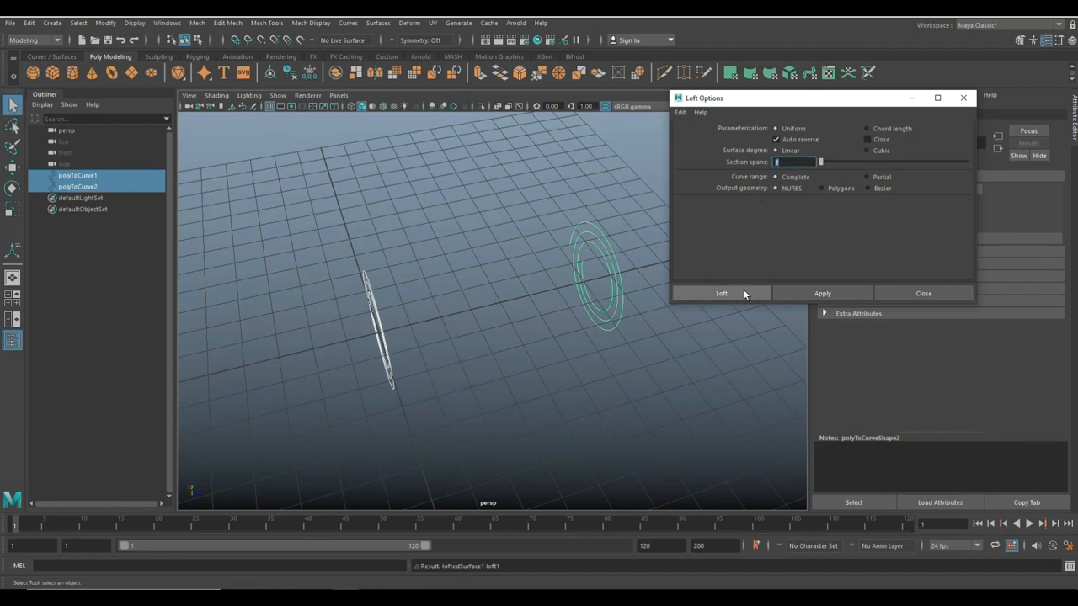
click(721, 293)
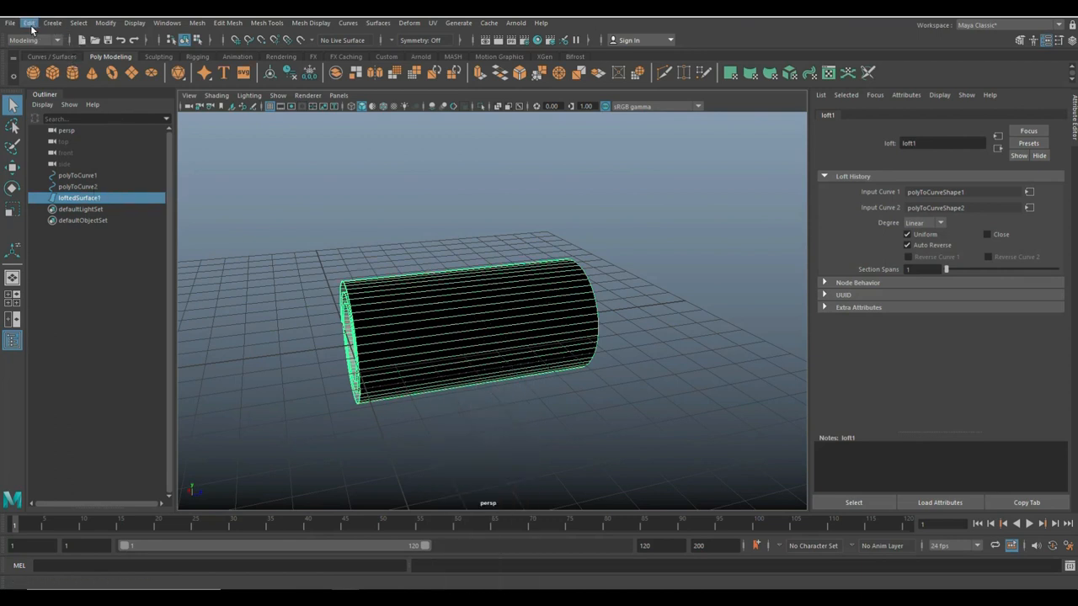
Delete history and remove both spiral curves, keeping the lofted surface selected
click(28, 23)
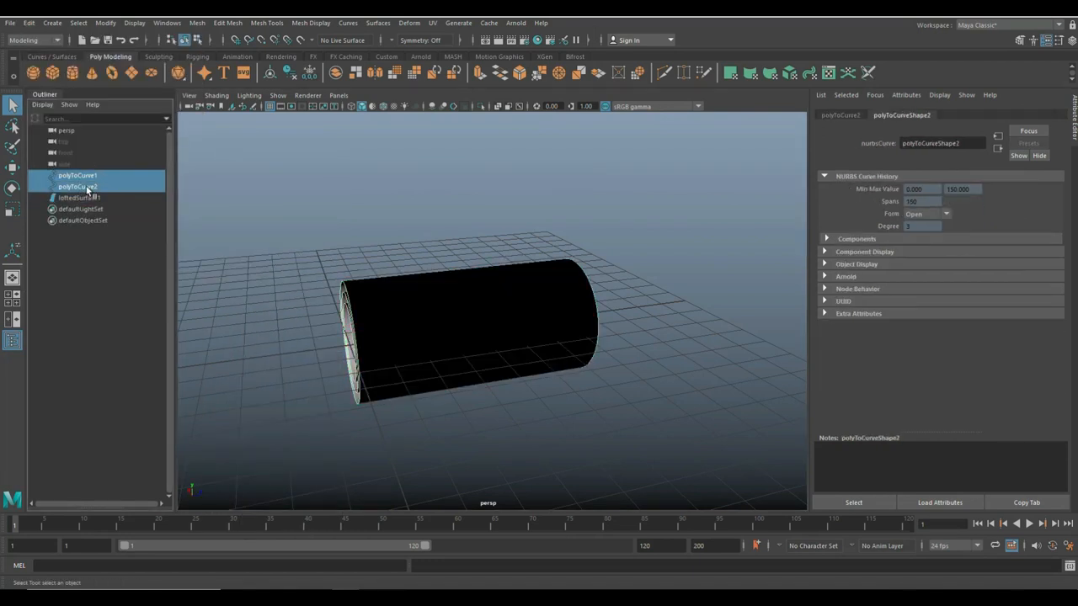
click(78, 175)
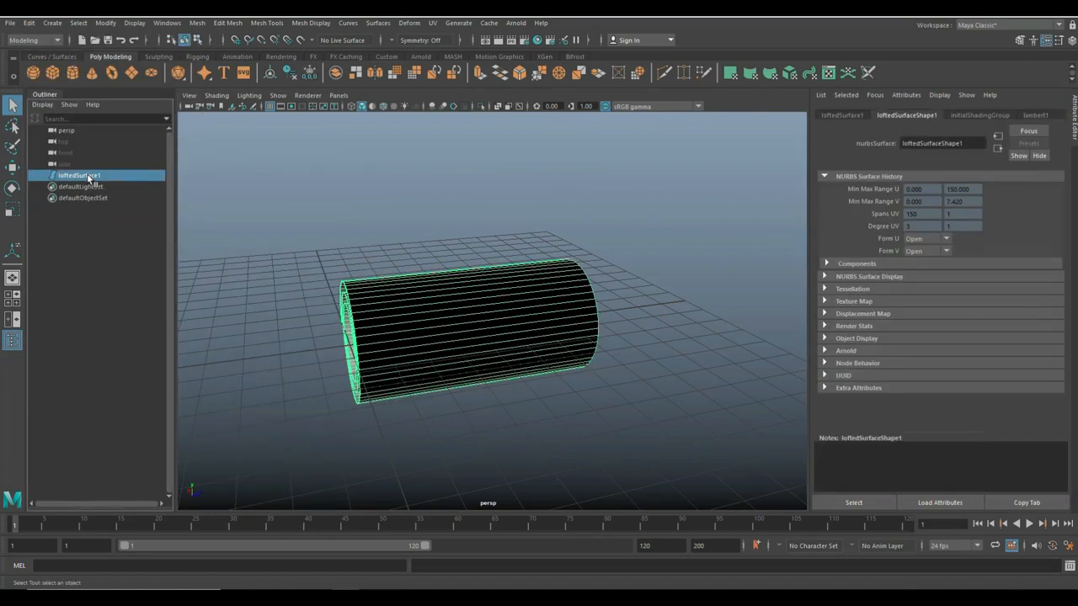
click(105, 23)
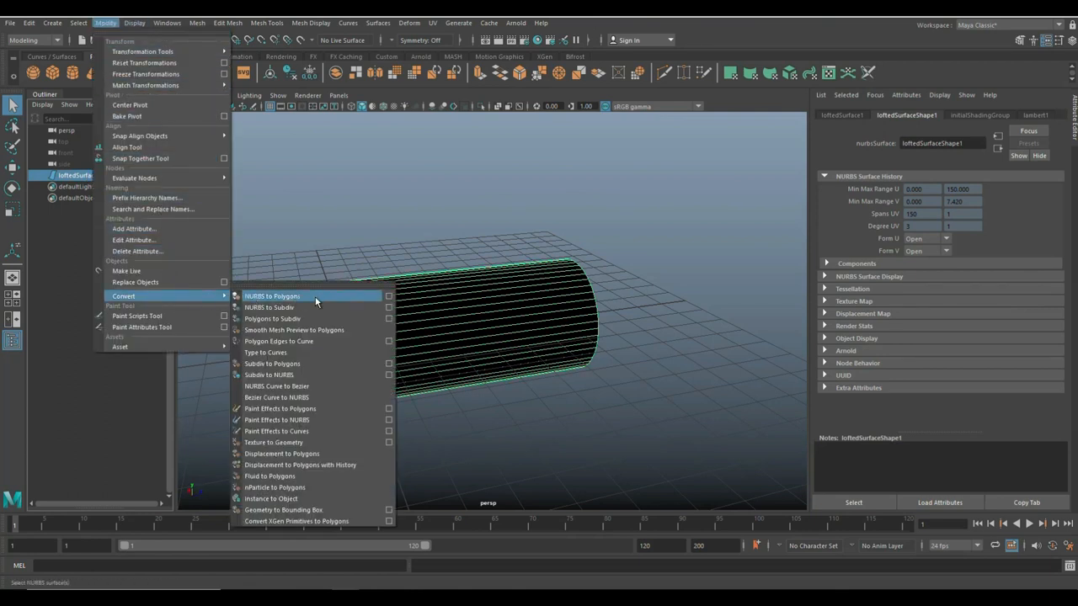
Tessellate the loft to a quad polygon mesh, delete loftedSurface1 and rename nurbsToPoly1 to PolyBlanket
click(388, 295)
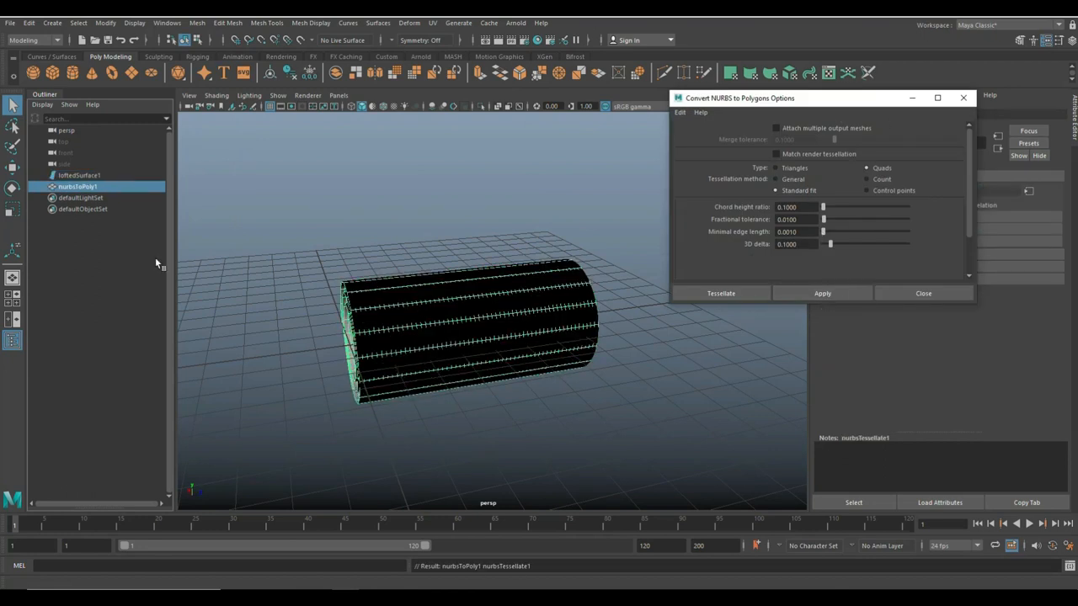
click(79, 175)
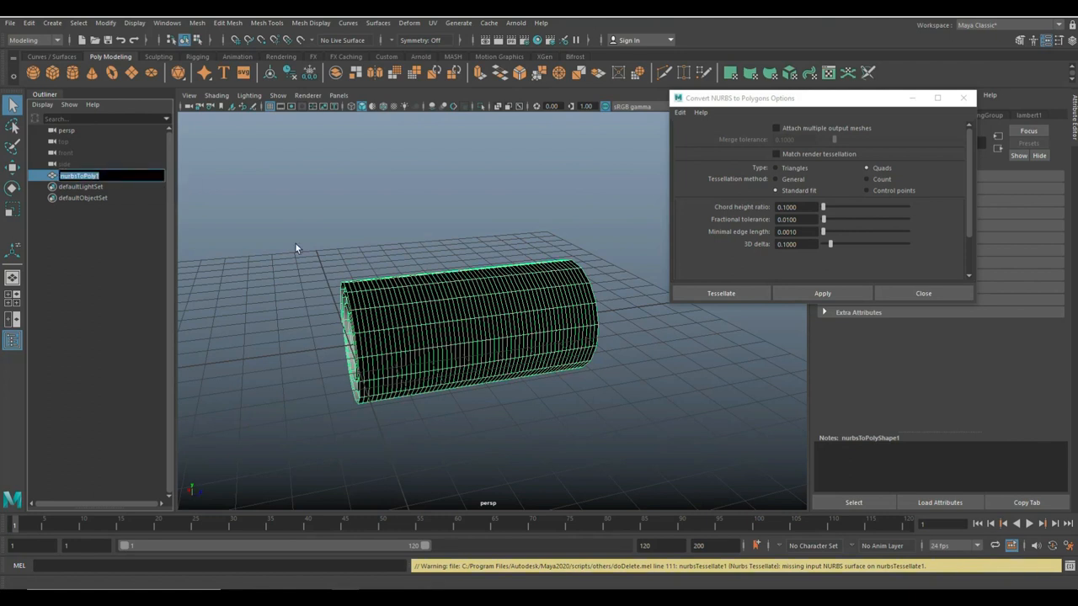
double_click(79, 175)
text(PolyBlanket)
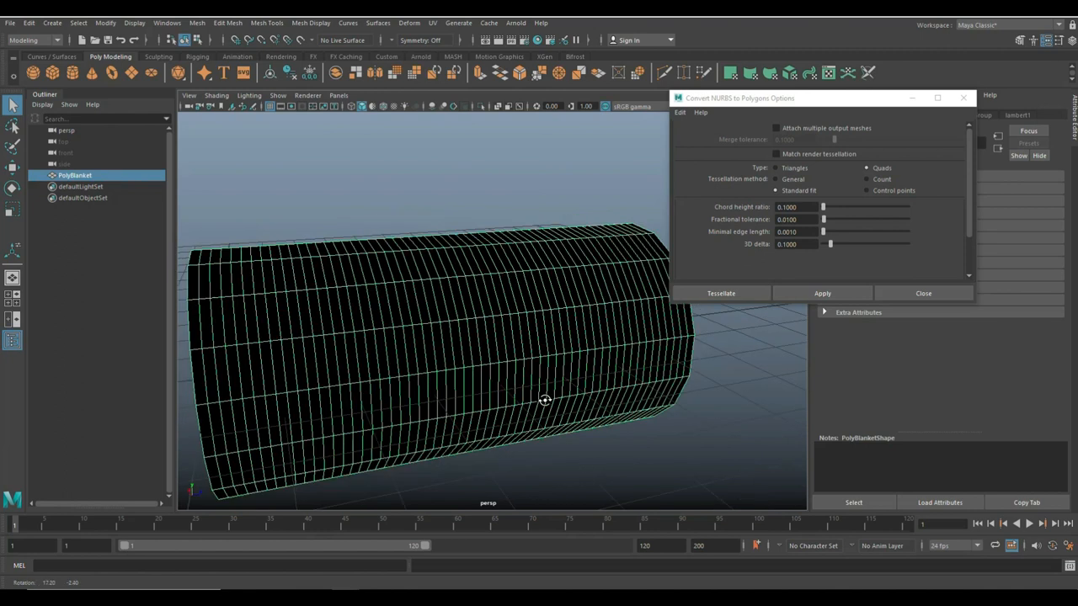
right_click(545, 400)
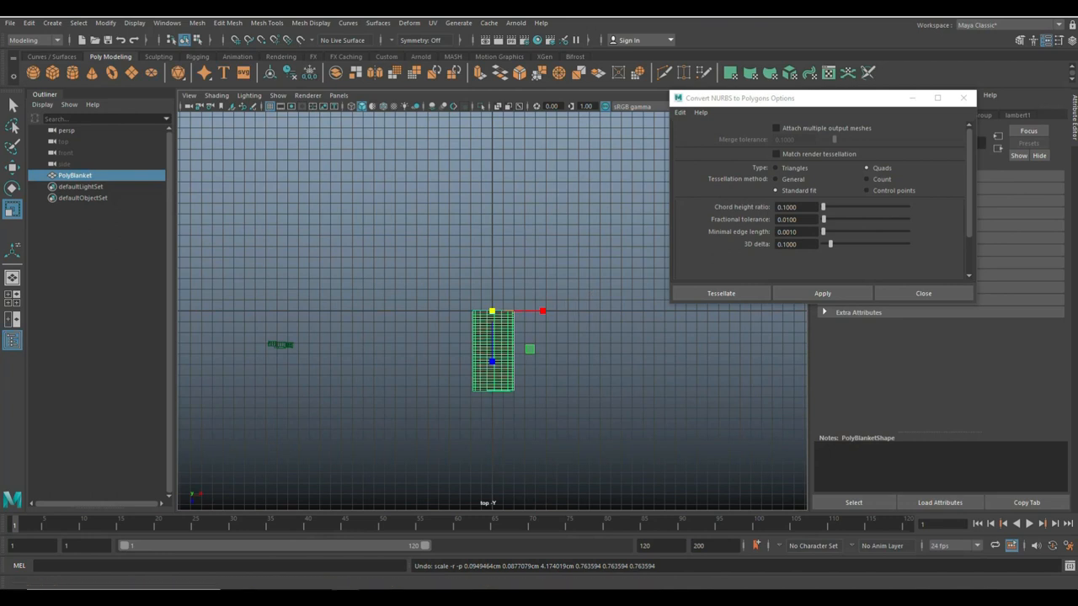
Center PolyBlanket's pivot on the mesh via Modify > Center Pivot
click(104, 22)
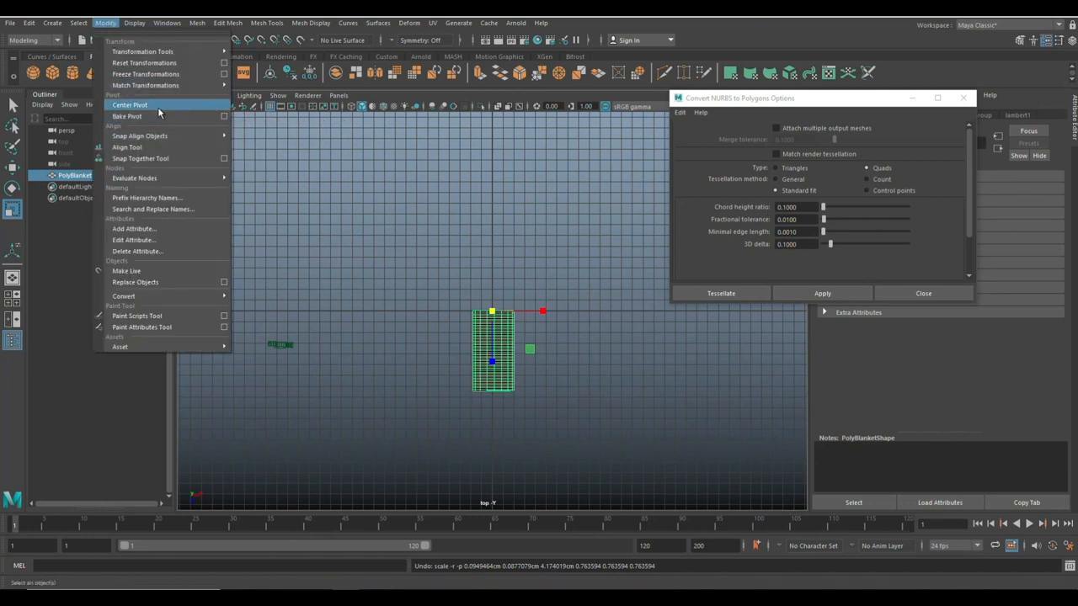
click(128, 105)
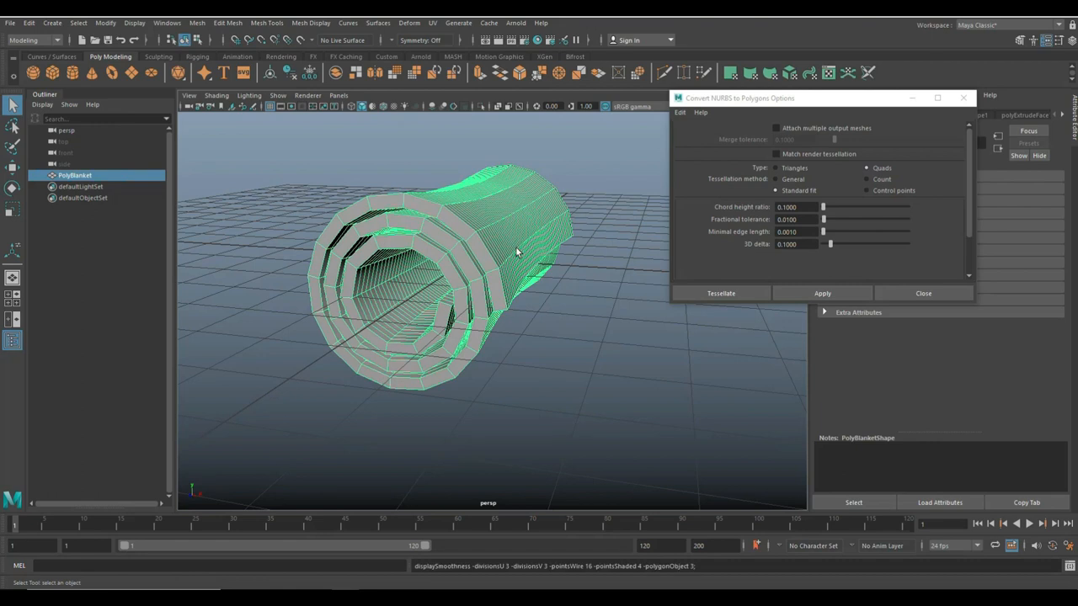
Deselect the extruded, smooth-previewed PolyBlanket and tumble the camera to inspect the rolled blanket
click(573, 366)
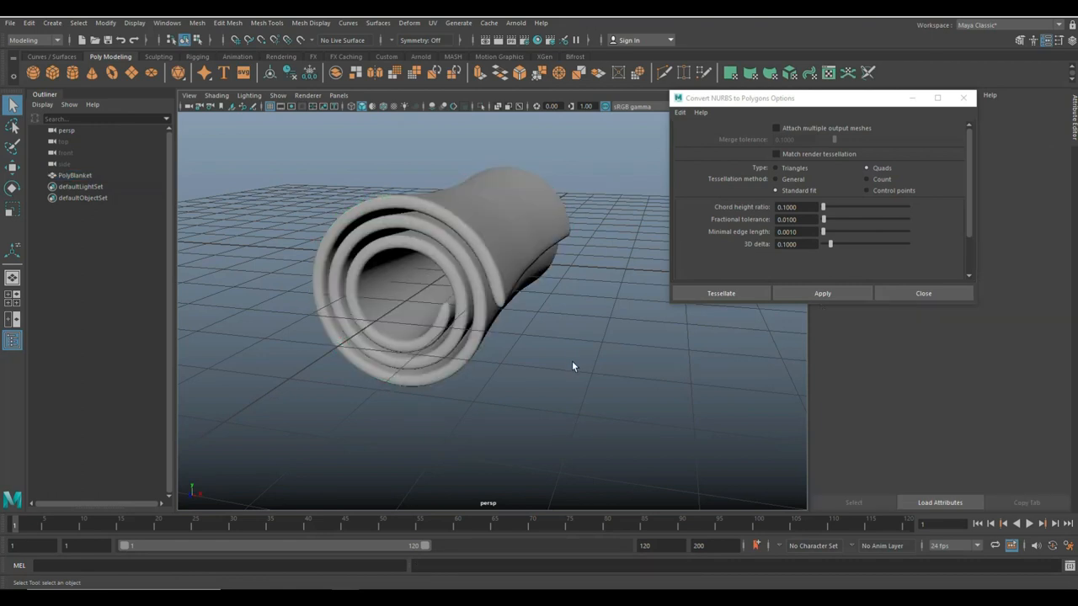
drag(573, 366, 581, 385)
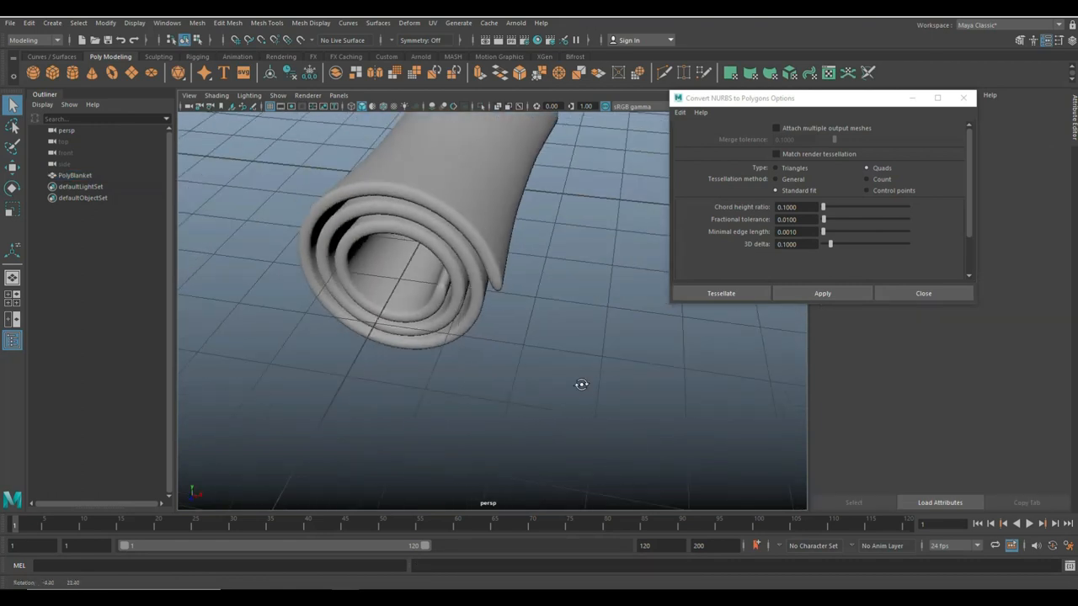
drag(581, 385, 425, 449)
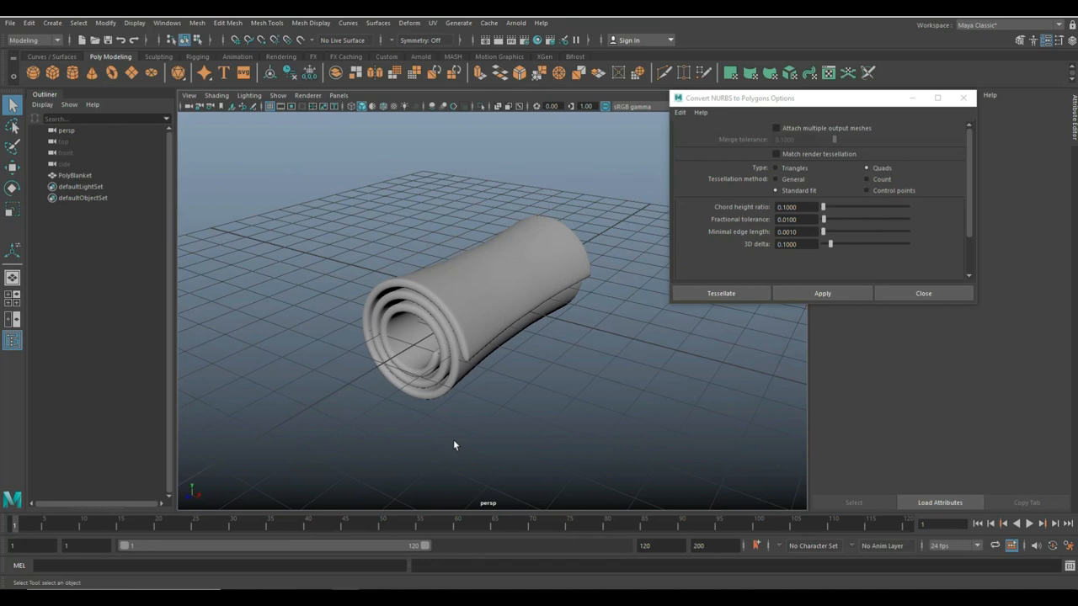
drag(455, 445, 404, 421)
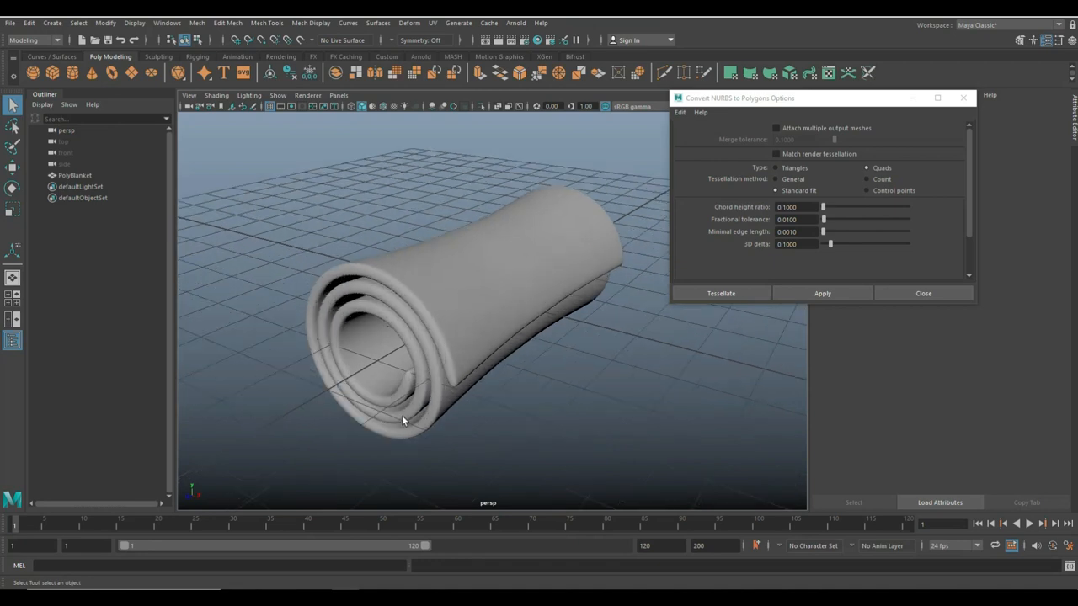
mouse_move(332, 418)
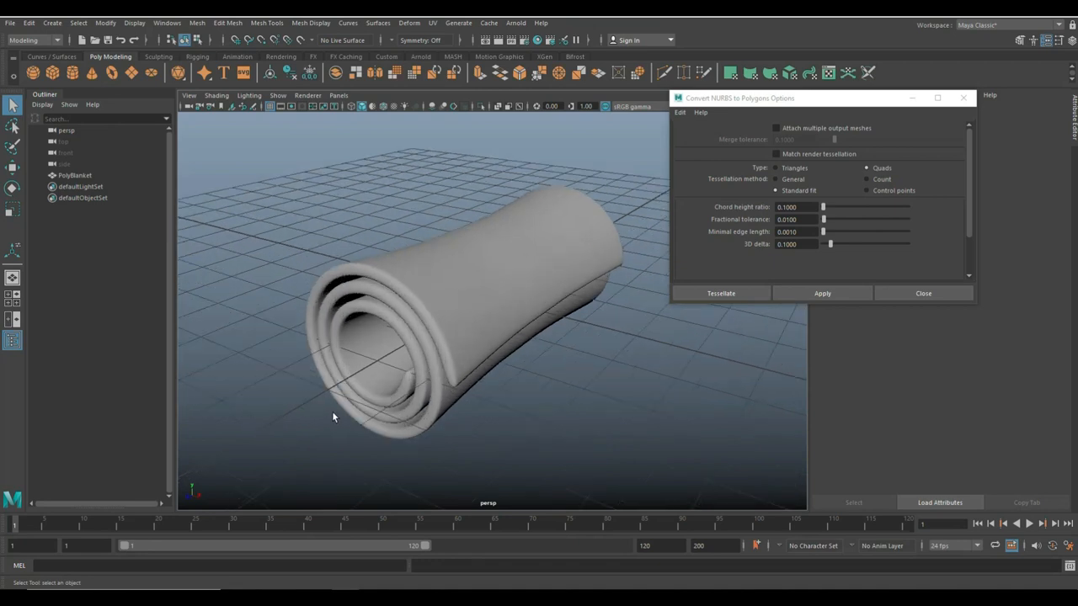